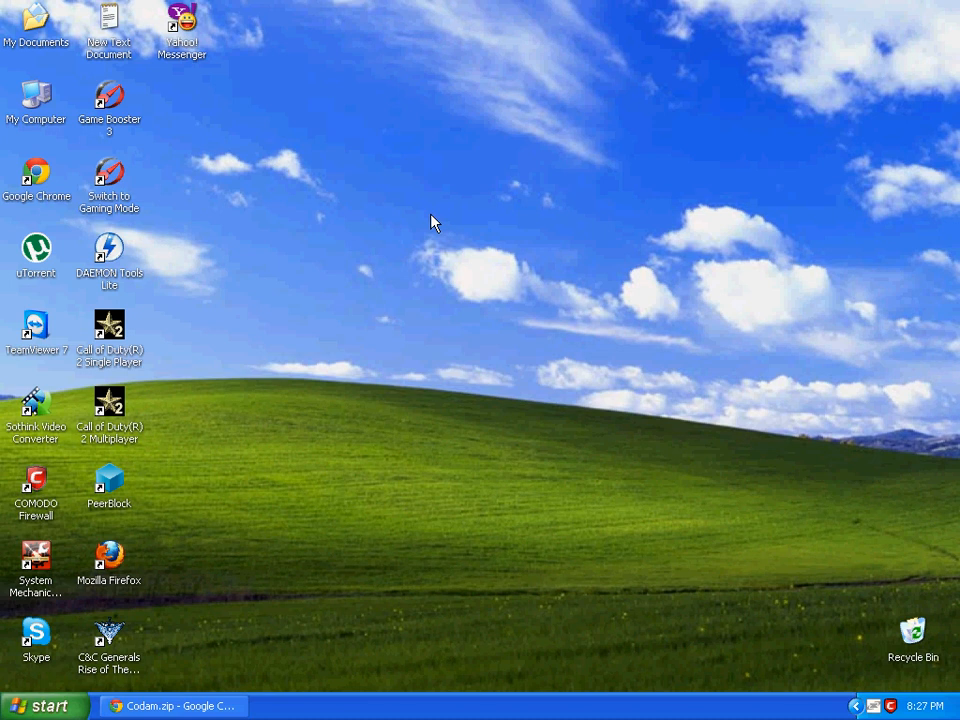
- In E:\Call Of Duty 1\Main, select the pak PK3s, English packs and game_mp_x86.dll for copying
double_click(36, 96)
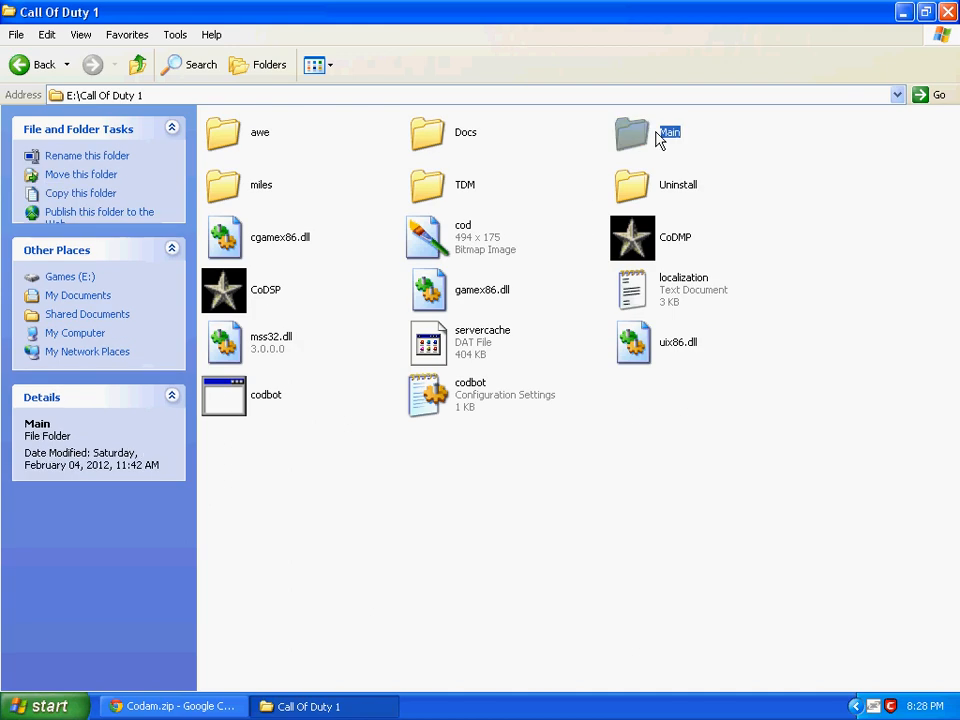
double_click(668, 132)
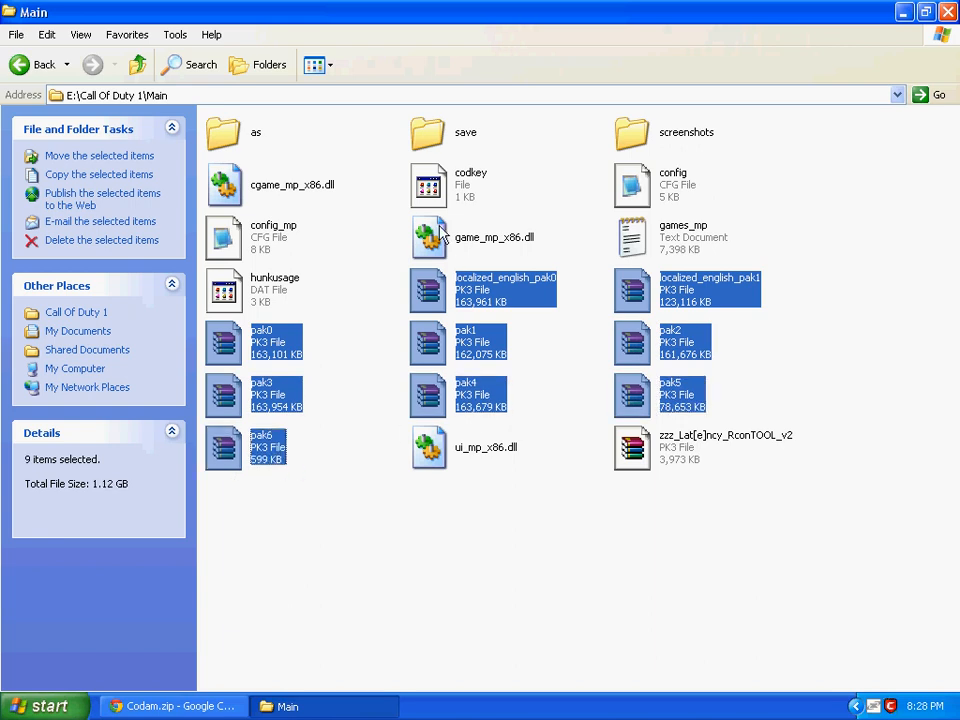
left_click(494, 236)
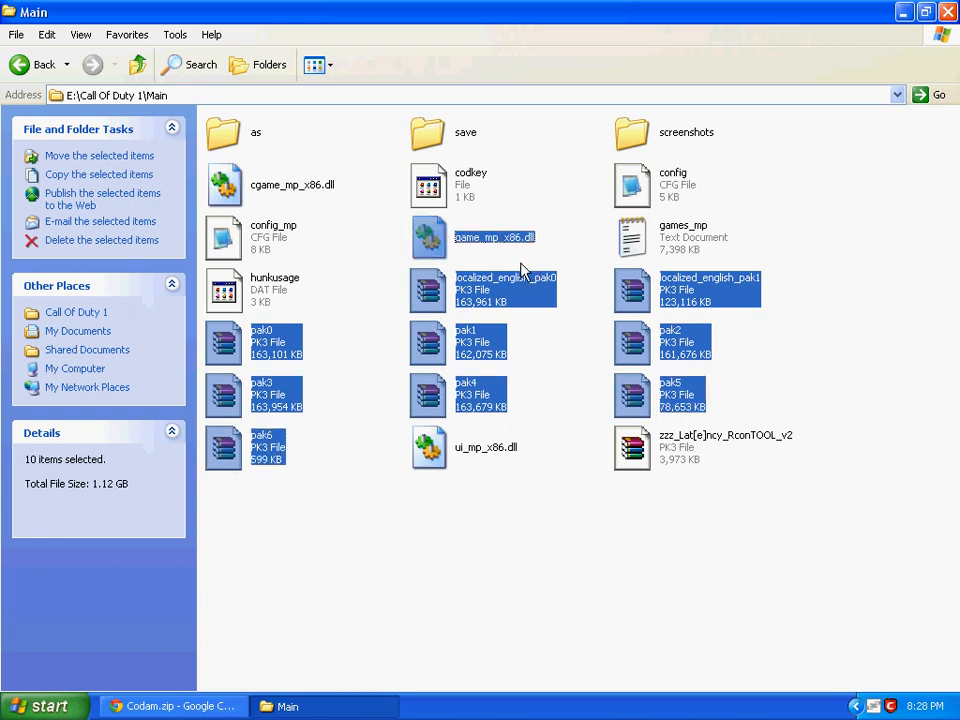
right_click(494, 236)
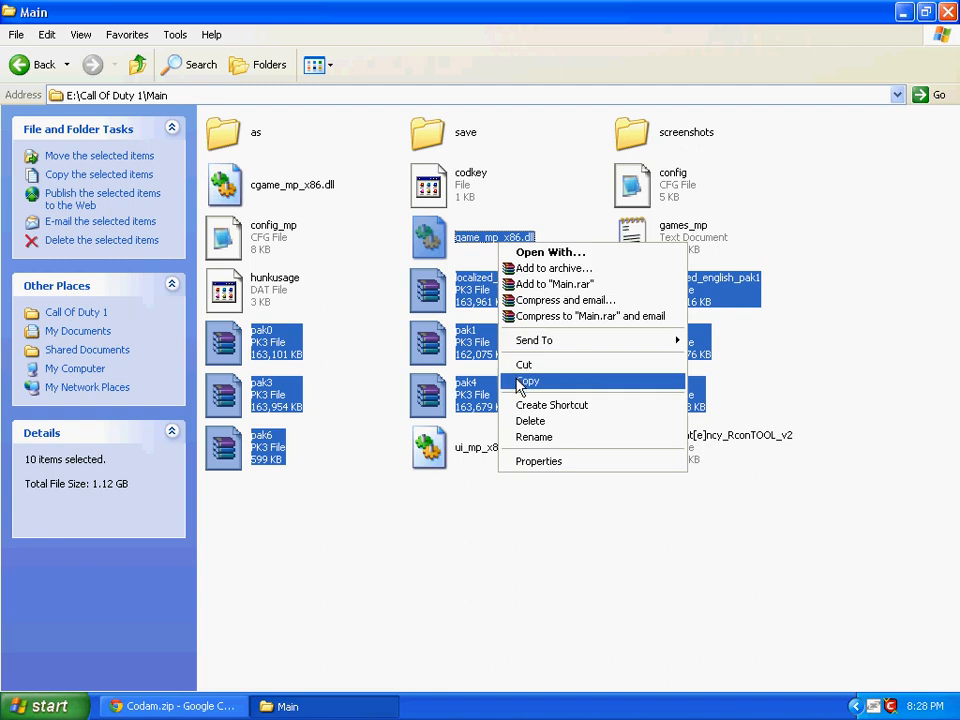
- Copy the selected files and create a new MyServer folder on the C drive
left_click(528, 380)
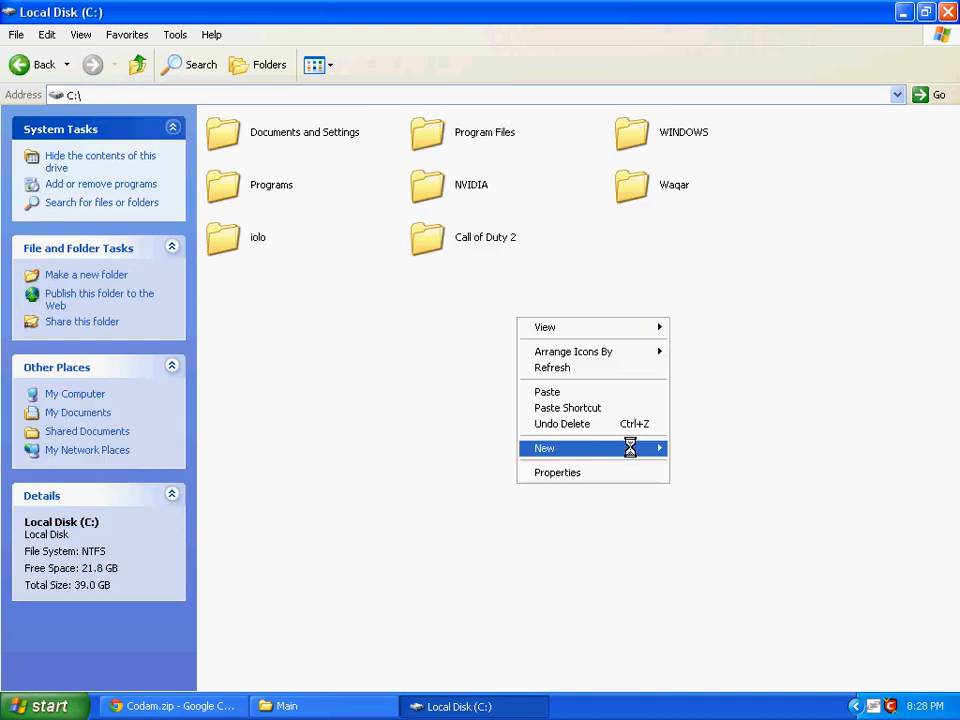
left_click(544, 448)
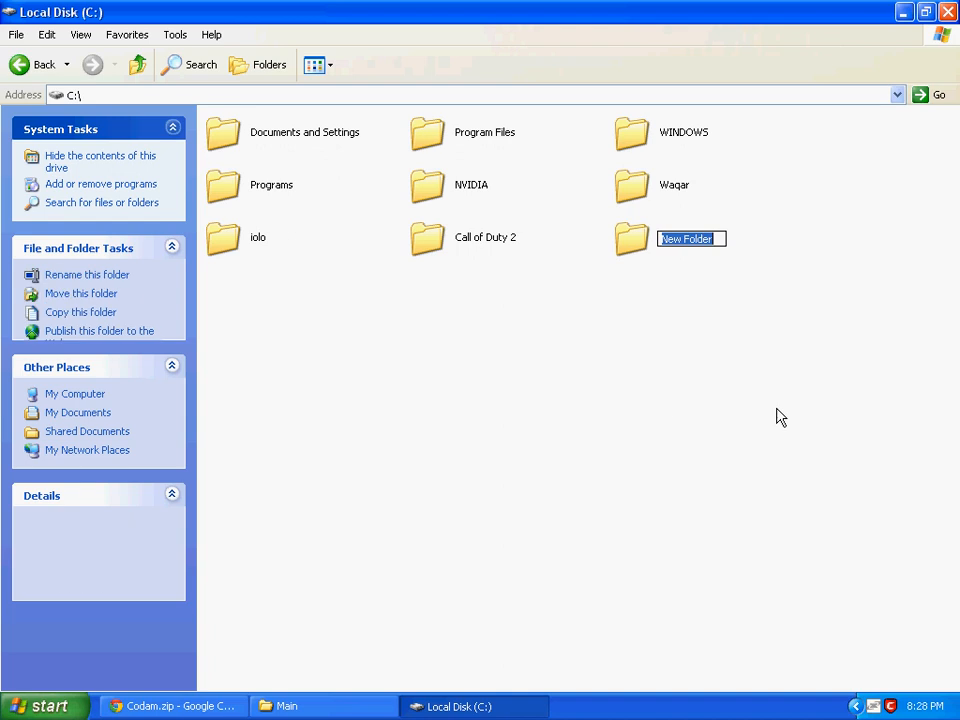
type("Start")
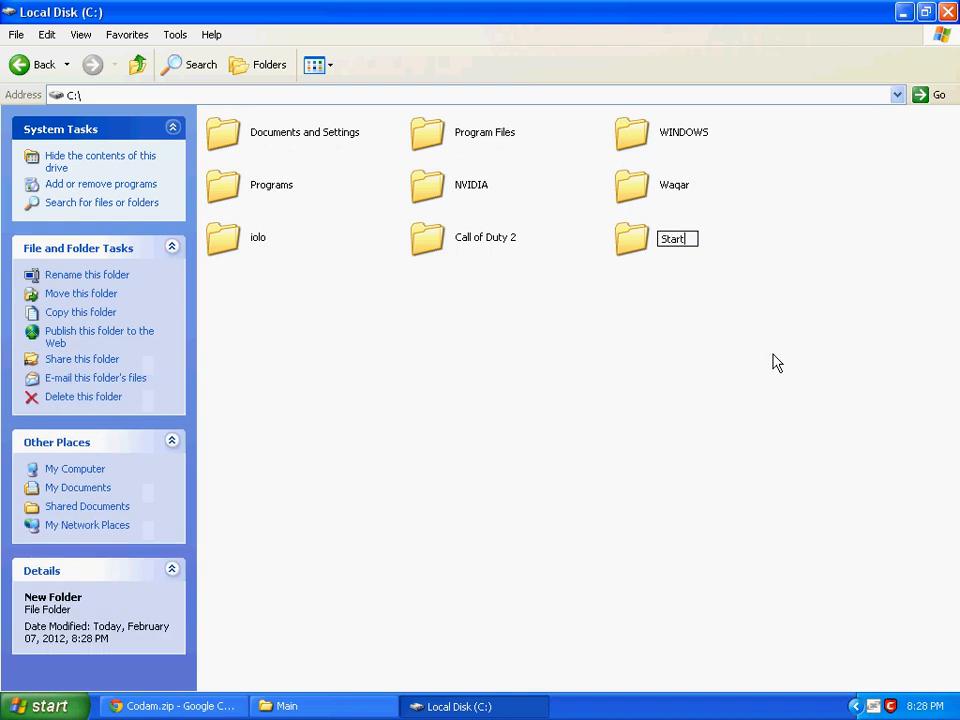
type("MyServer")
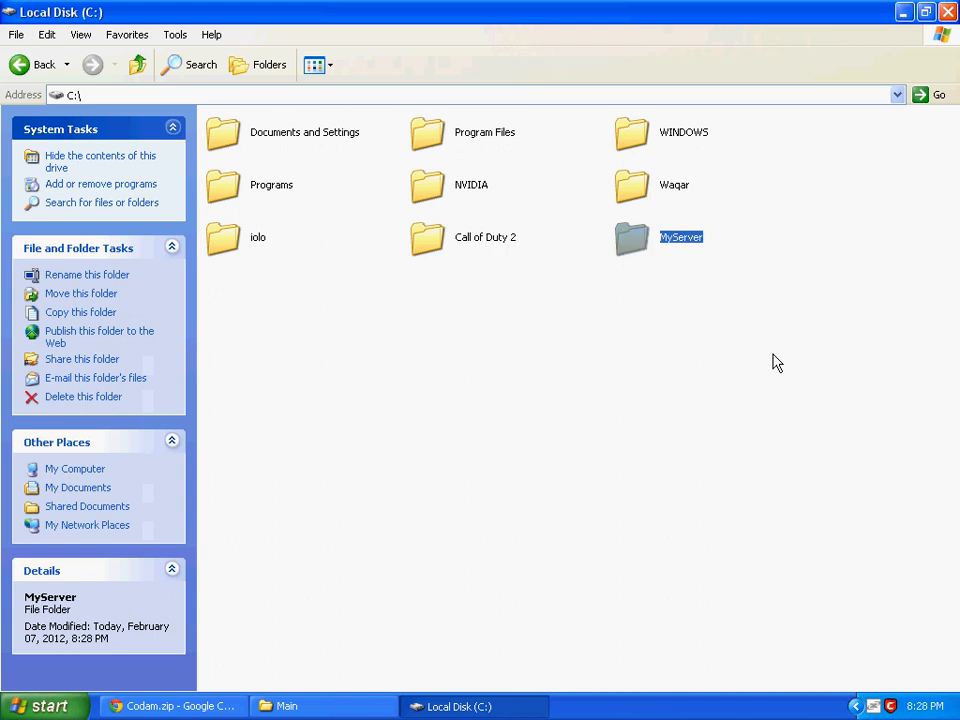
- Create a main subfolder inside MyServer and paste the copied files into it
double_click(680, 236)
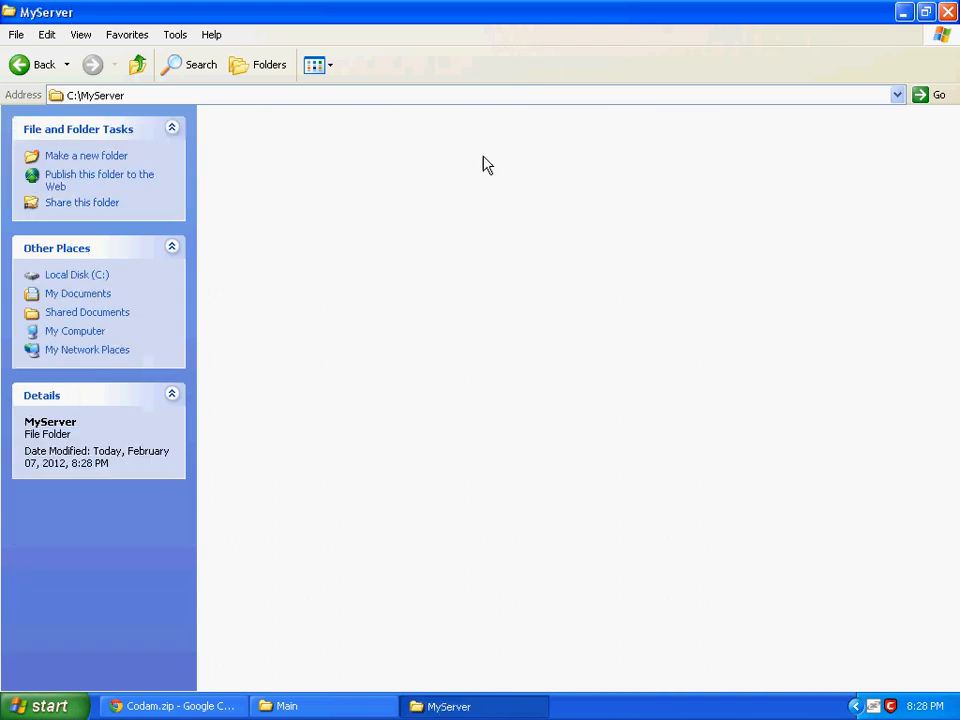
left_click(86, 156)
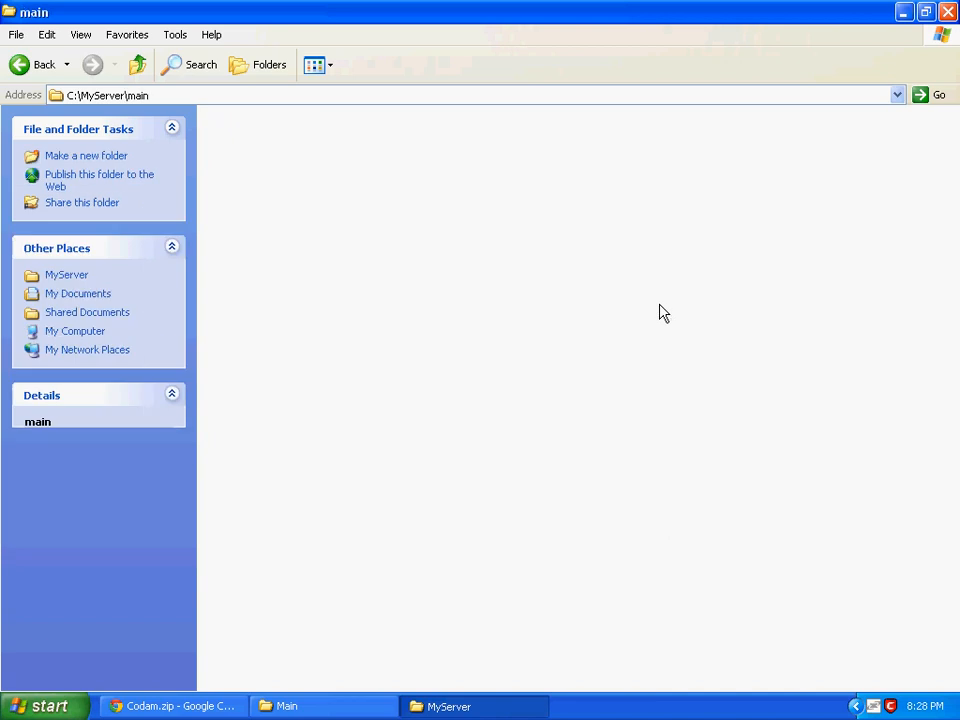
right_click(664, 312)
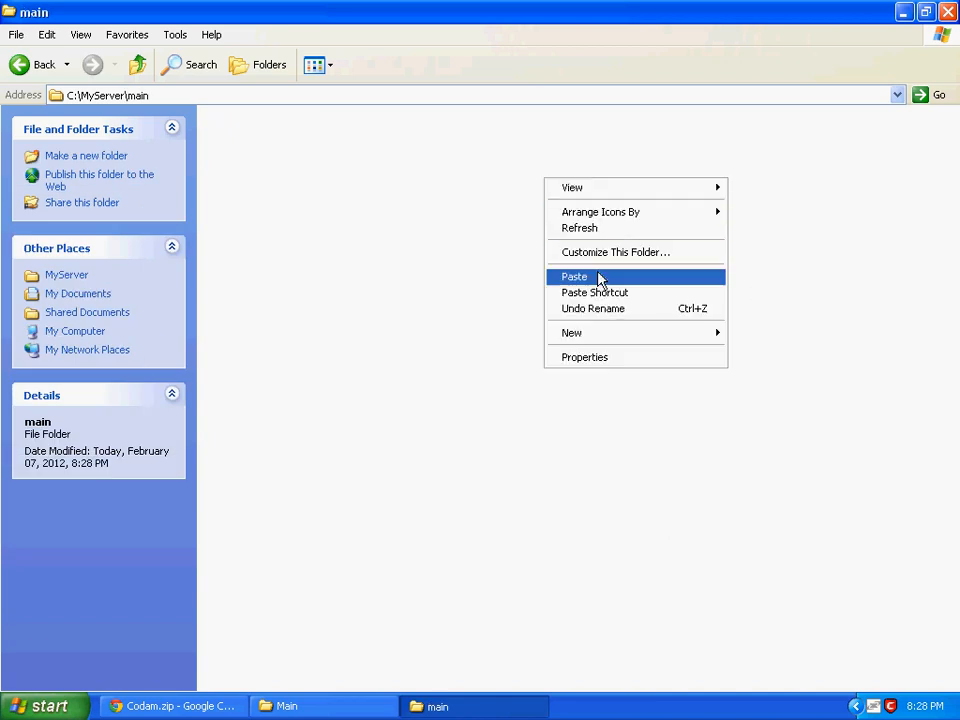
left_click(574, 276)
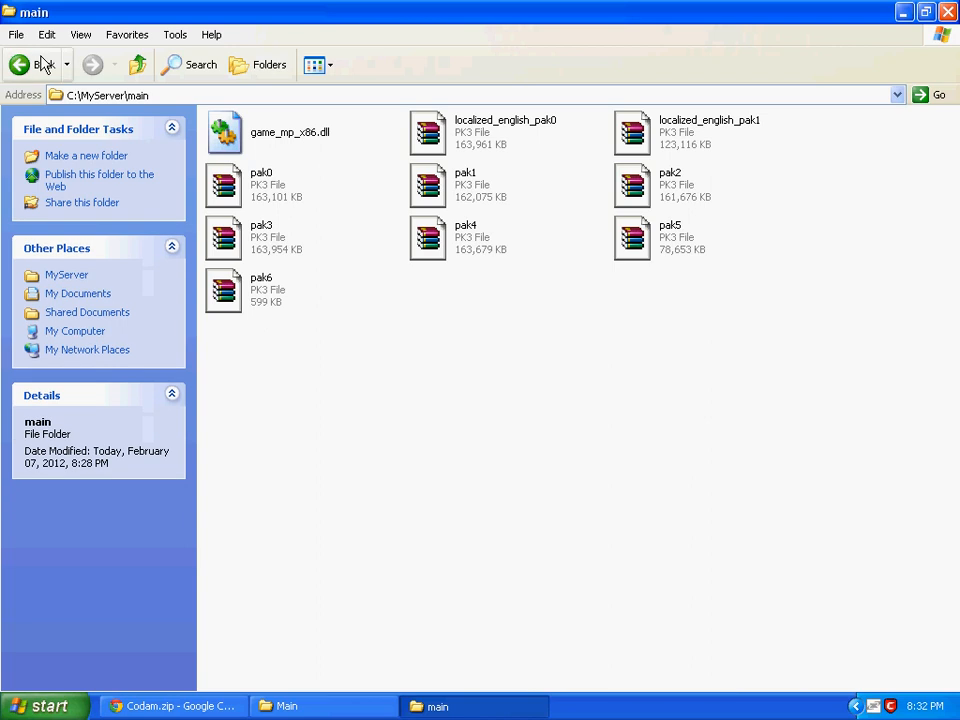
- Copy CoDMP and mss32.dll from E:\Call Of Duty 1 and return to C:\MyServer
left_click(20, 64)
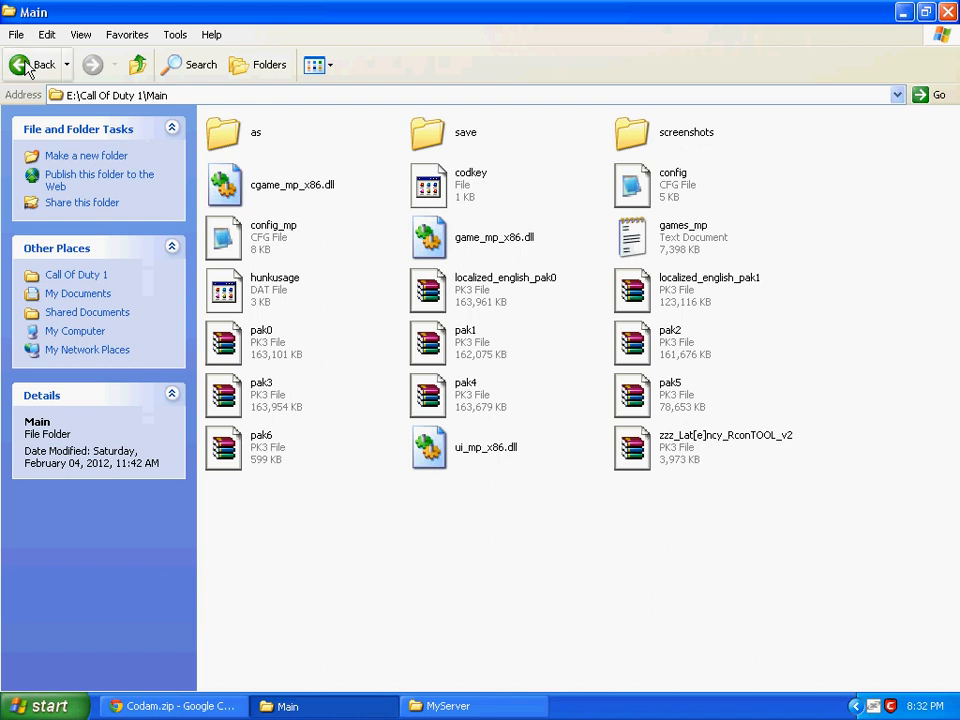
left_click(36, 64)
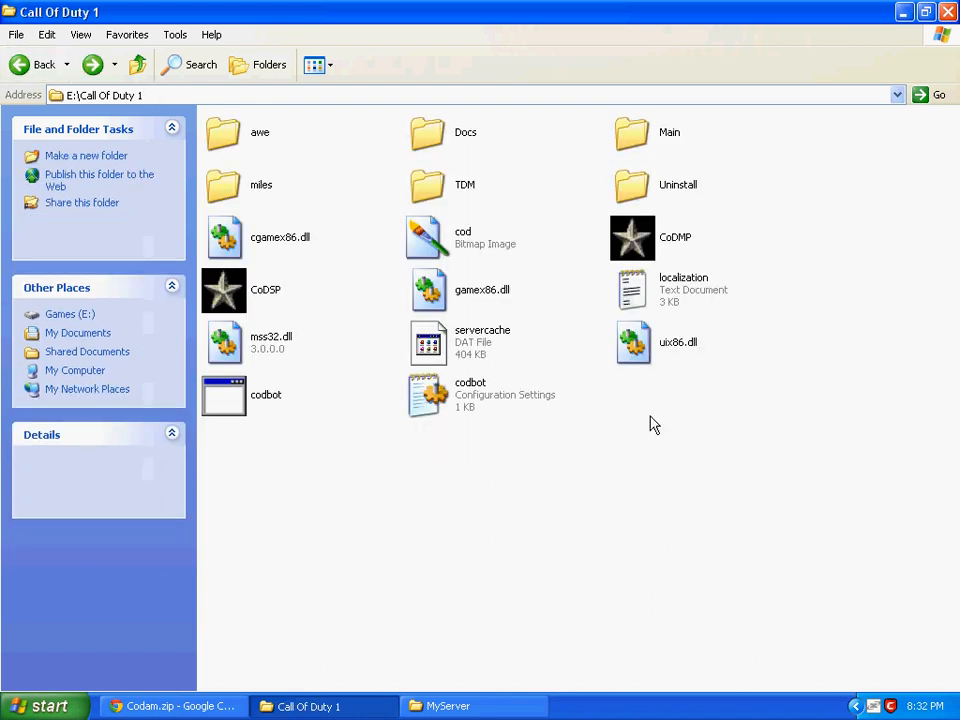
left_click(632, 236)
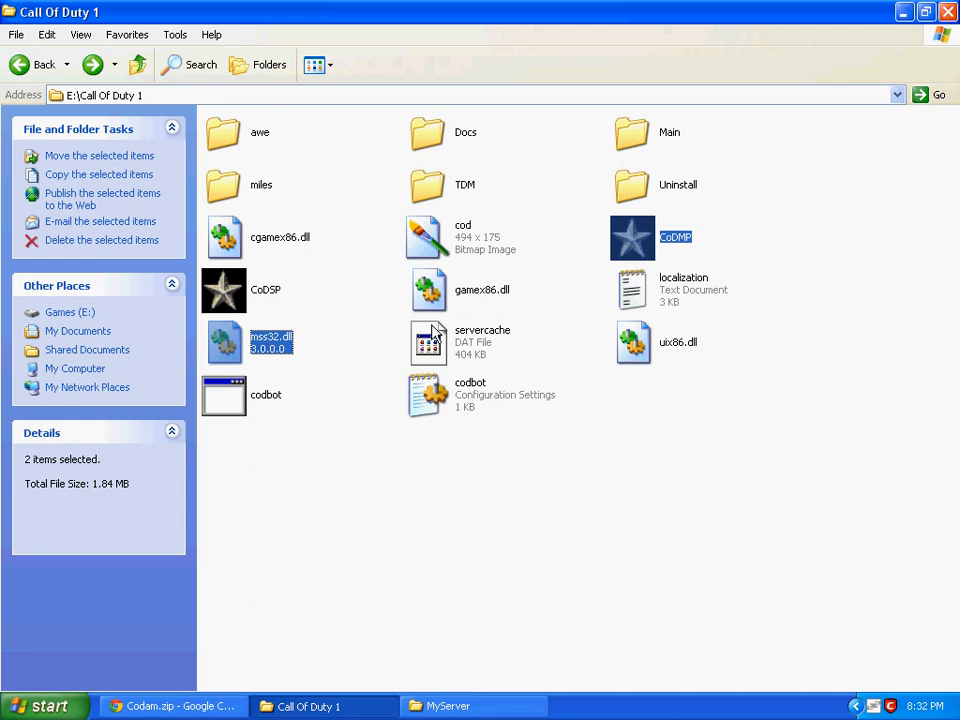
left_click(448, 706)
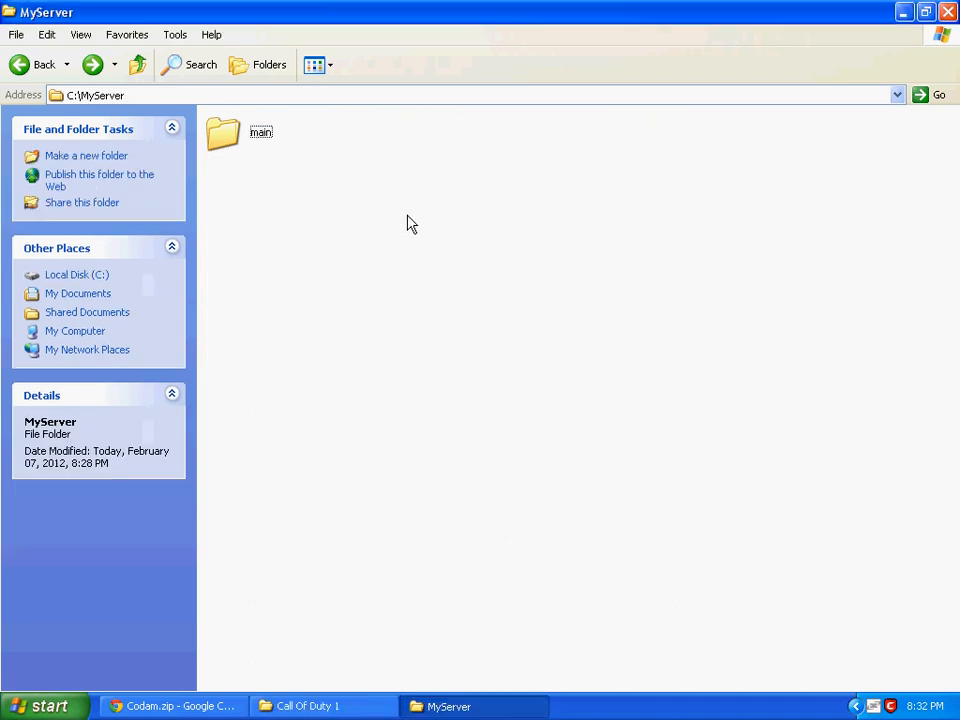
mouse_move(430, 208)
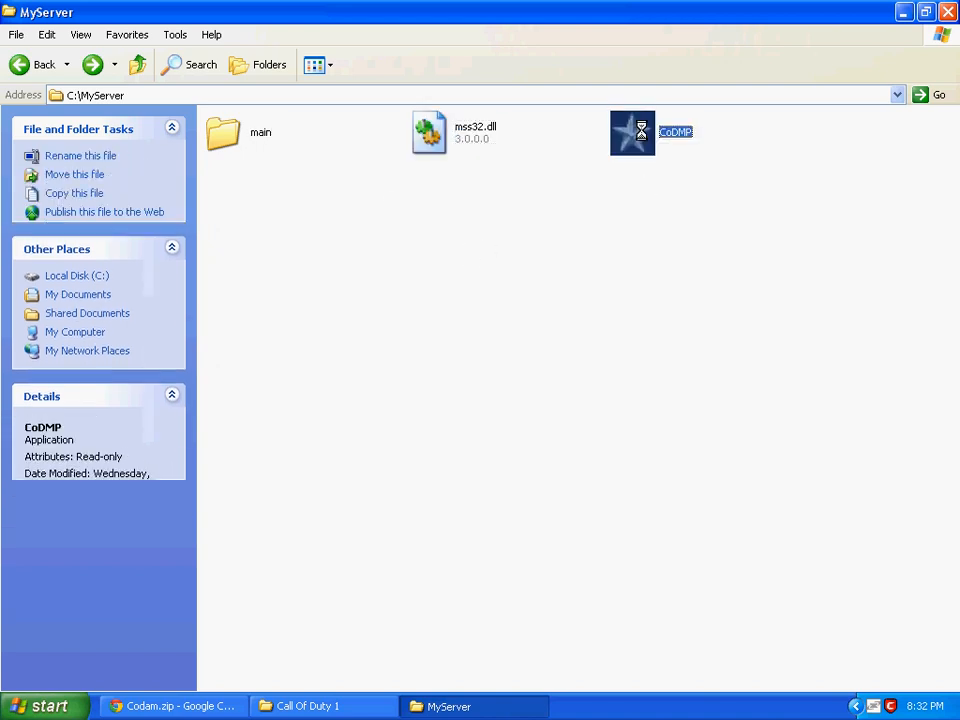
- Create a CoDMP shortcut named StartMyServer and bring up its Properties
right_click(632, 132)
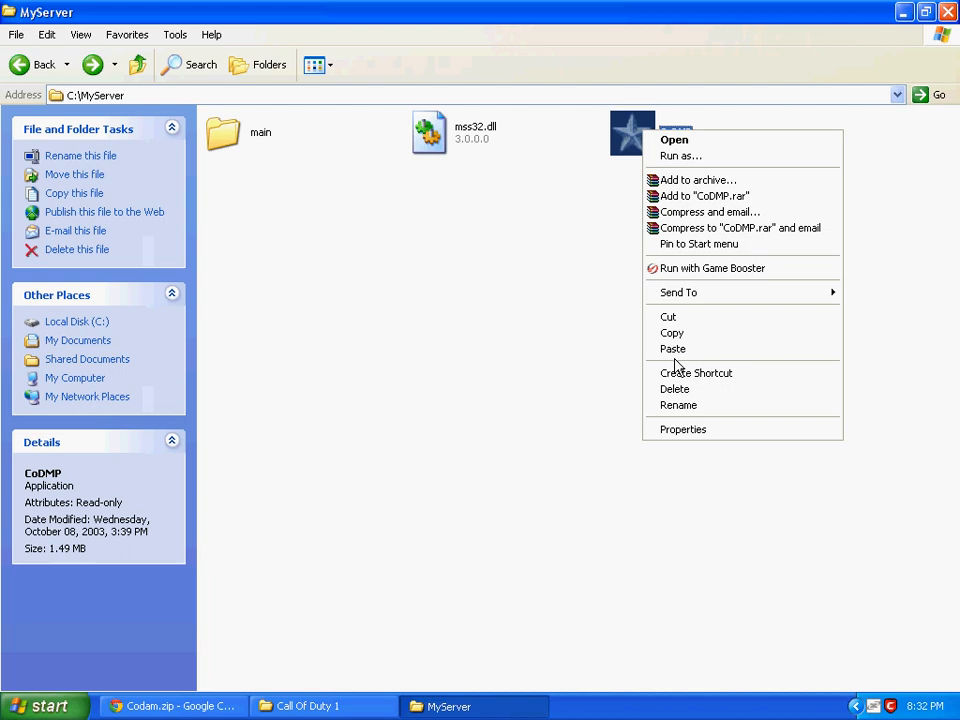
left_click(696, 372)
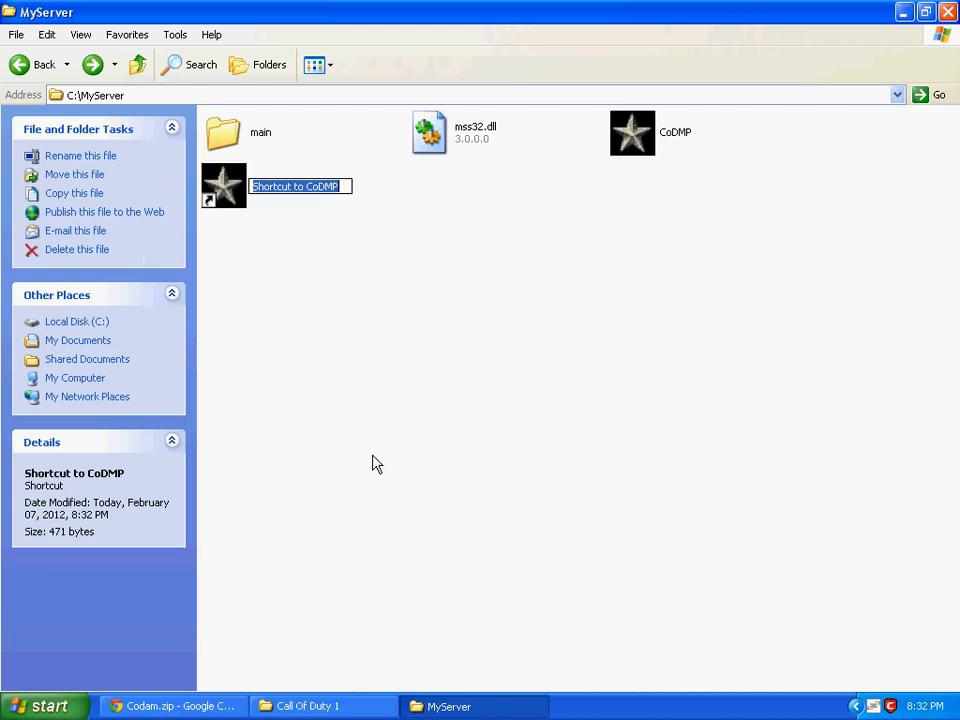
type("StartMy")
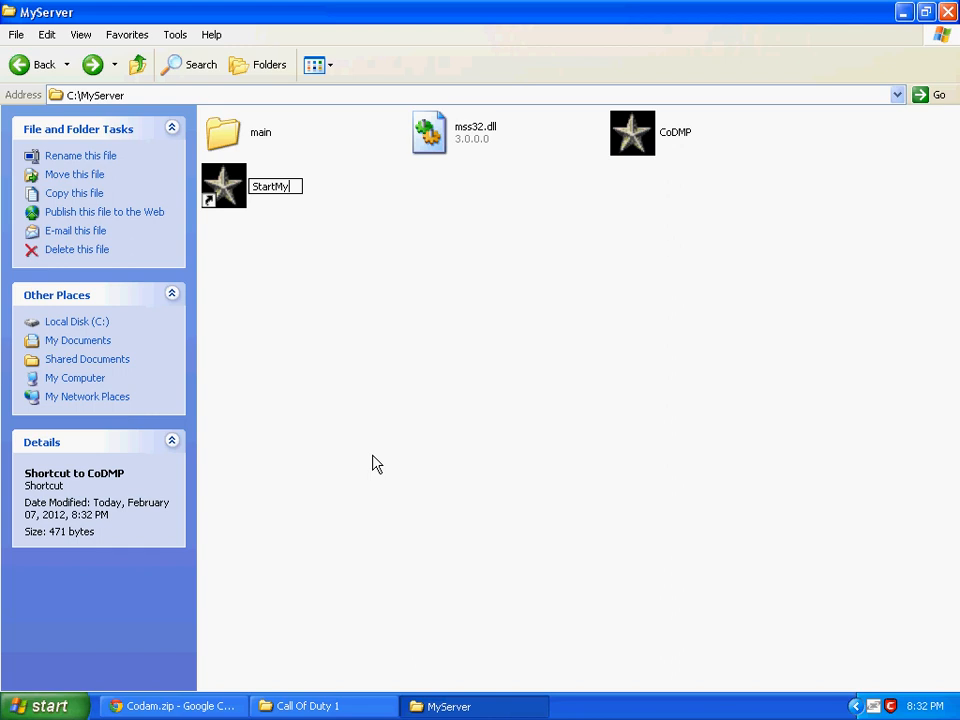
type("Server")
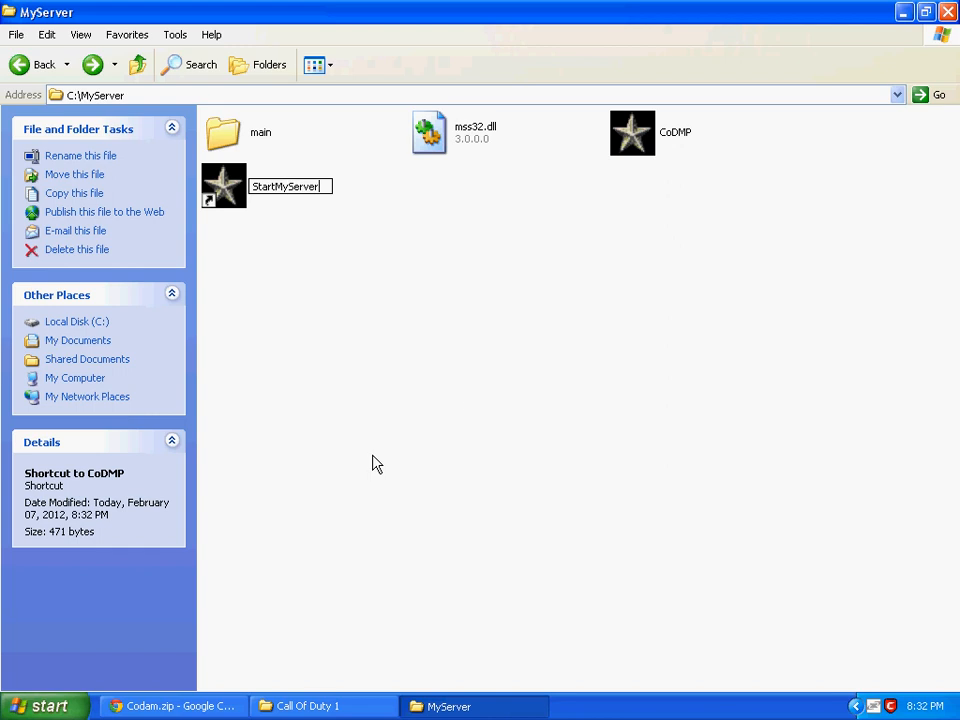
right_click(224, 184)
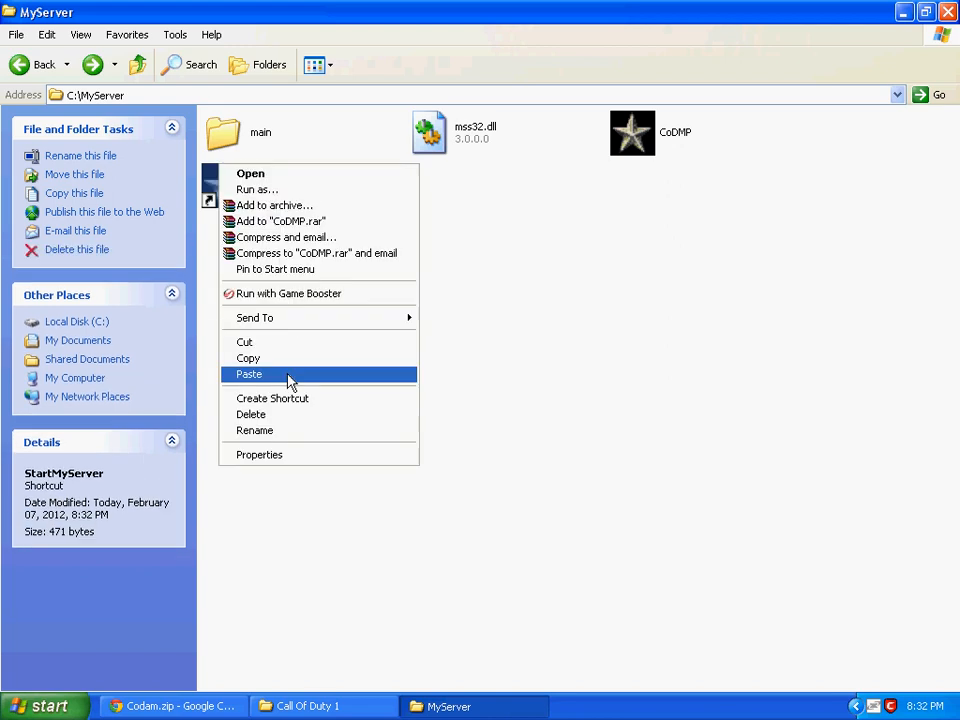
left_click(250, 374)
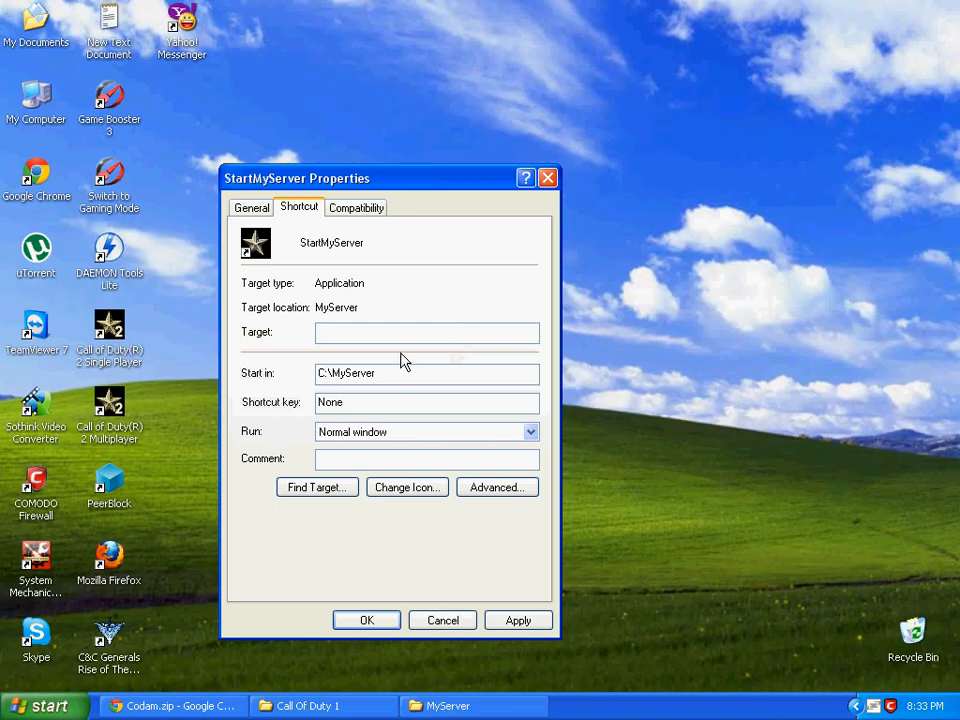
- Append +set net_ip, sv_maxclients 10, +exec myserver.cfg and +map_rotate to the Target and confirm
type("v_maxclients 10 +exec myserver.cfg +map_rotate")
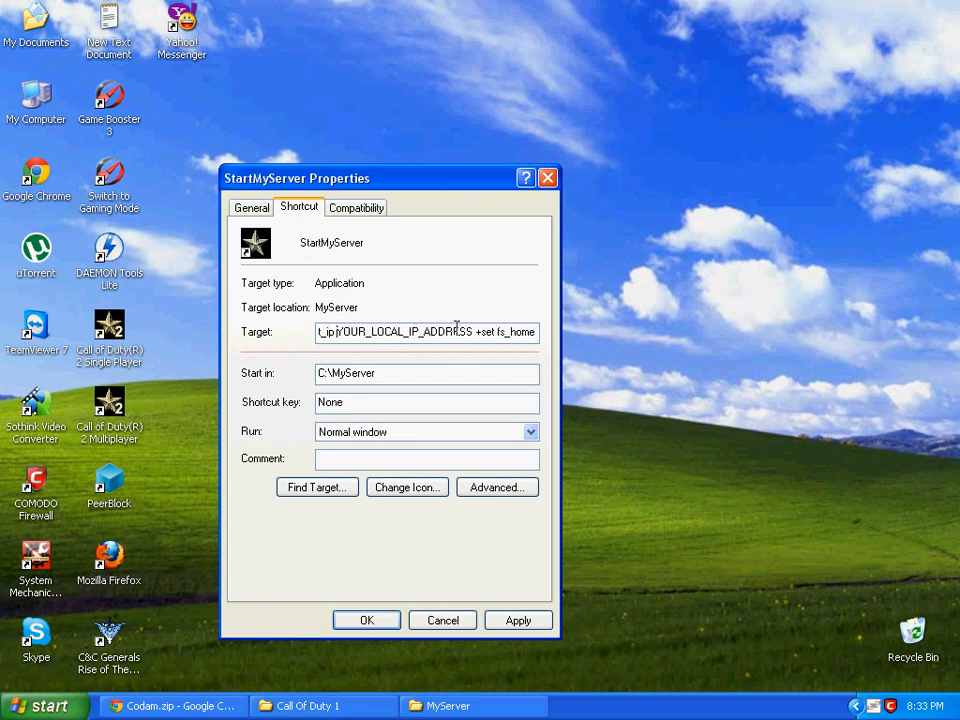
double_click(404, 332)
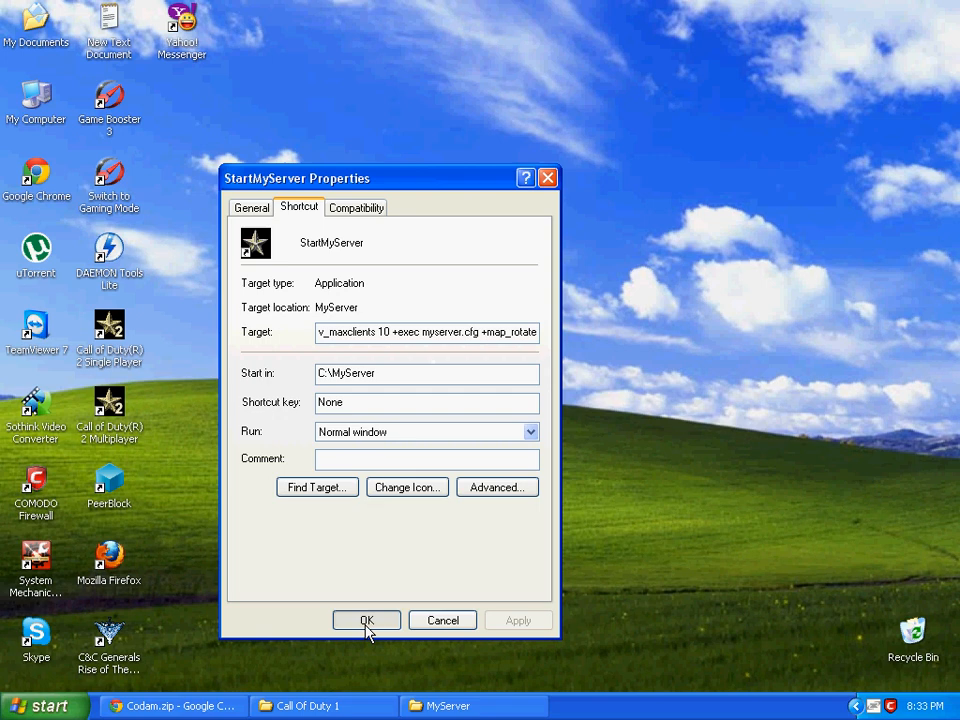
left_click(366, 620)
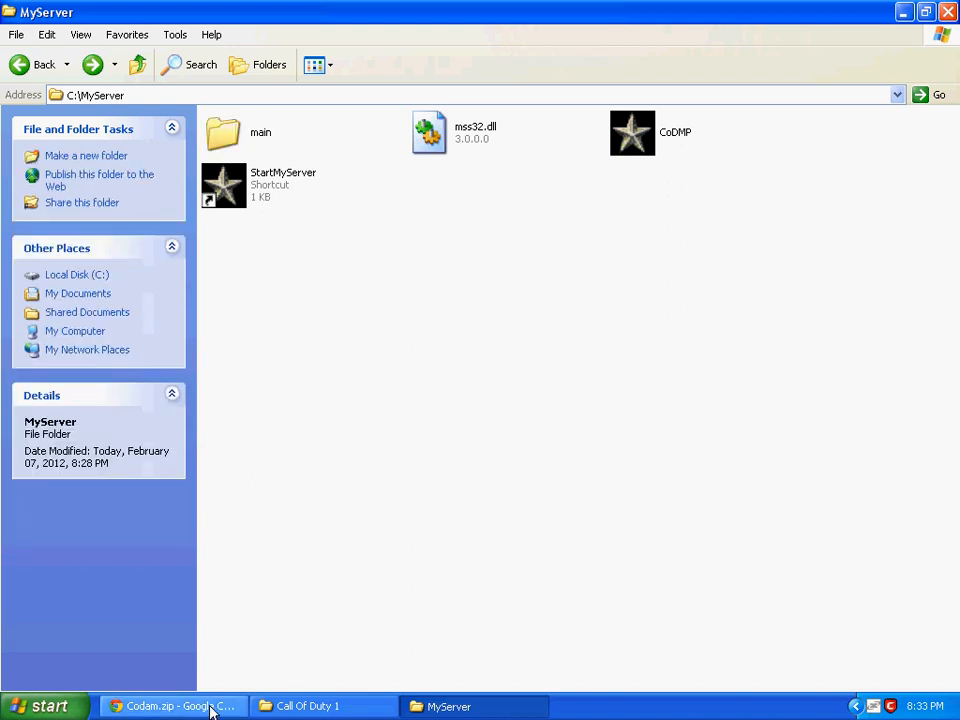
left_click(176, 706)
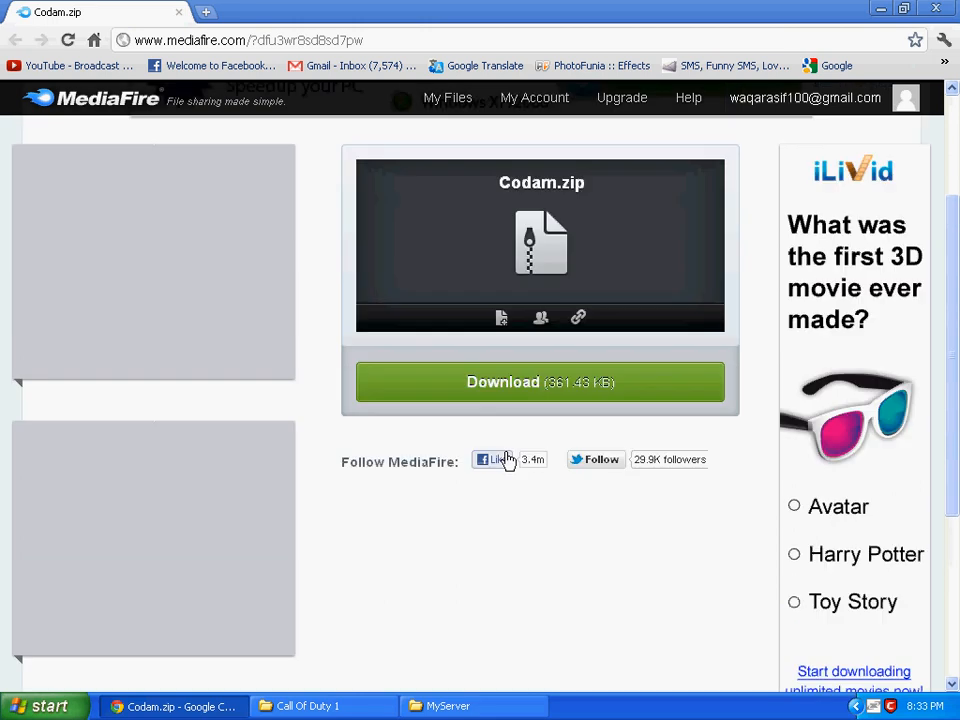
mouse_move(540, 382)
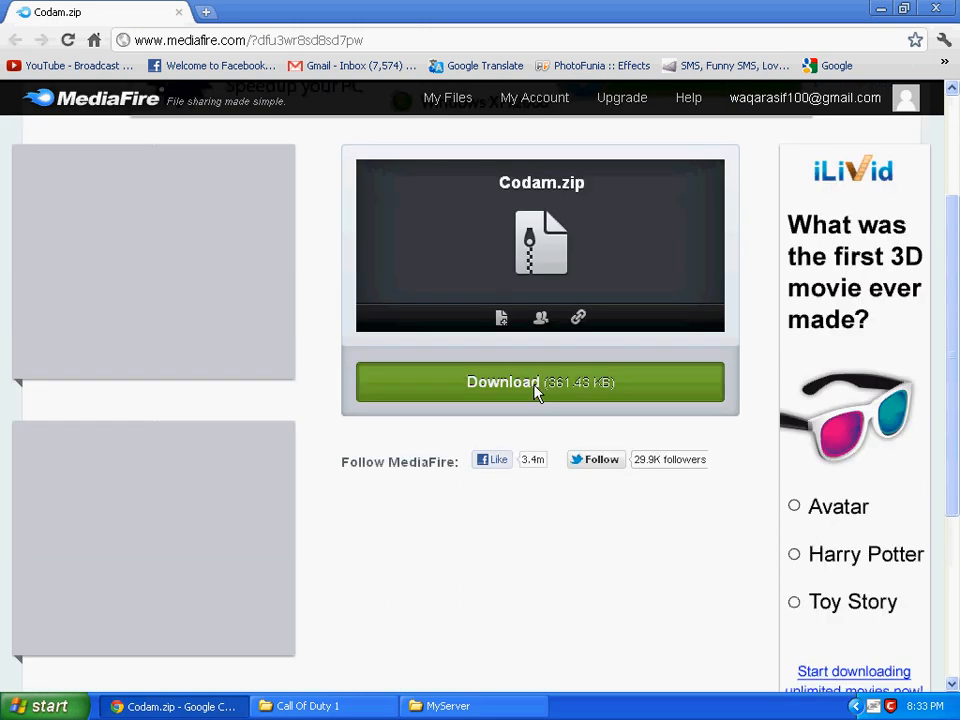
- Download Codam.zip from MediaFire into Downloads\Compressed and show it in its folder
left_click(540, 382)
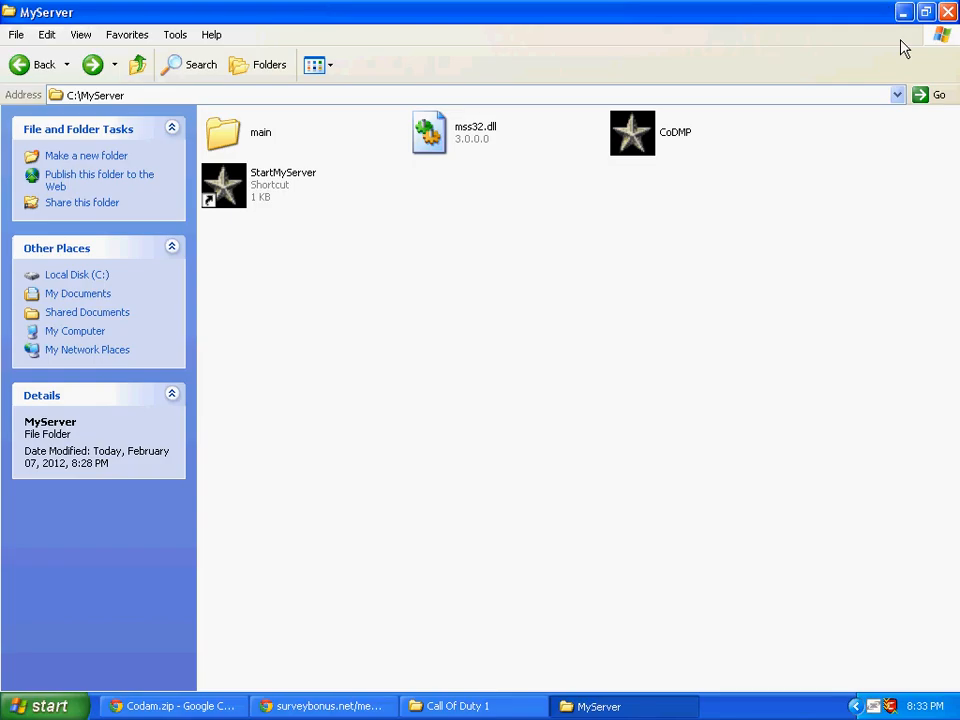
left_click(322, 706)
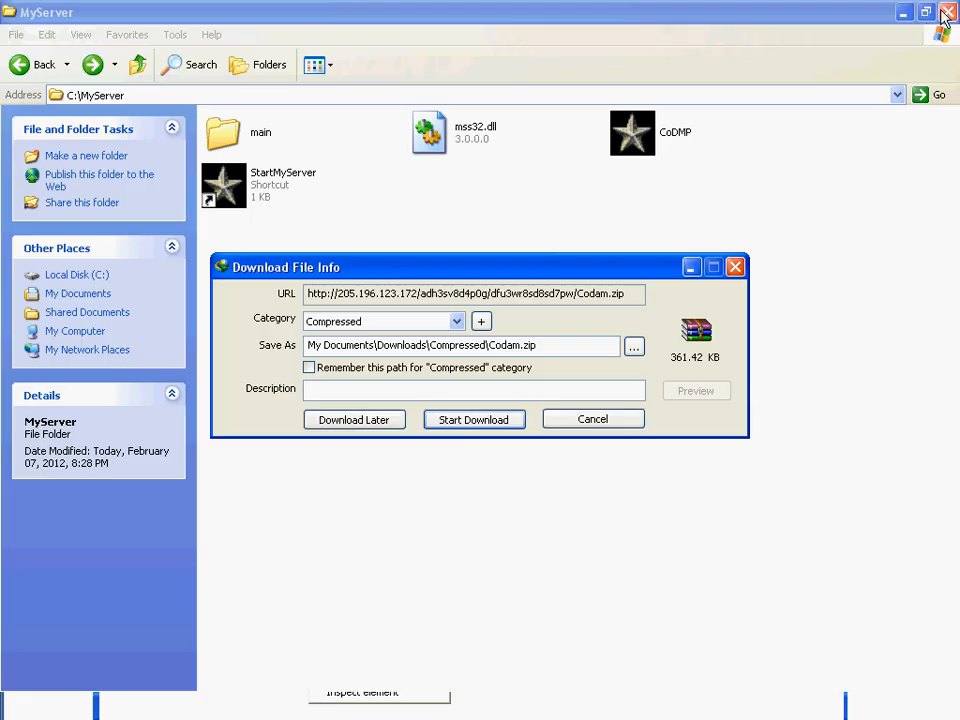
left_click(472, 420)
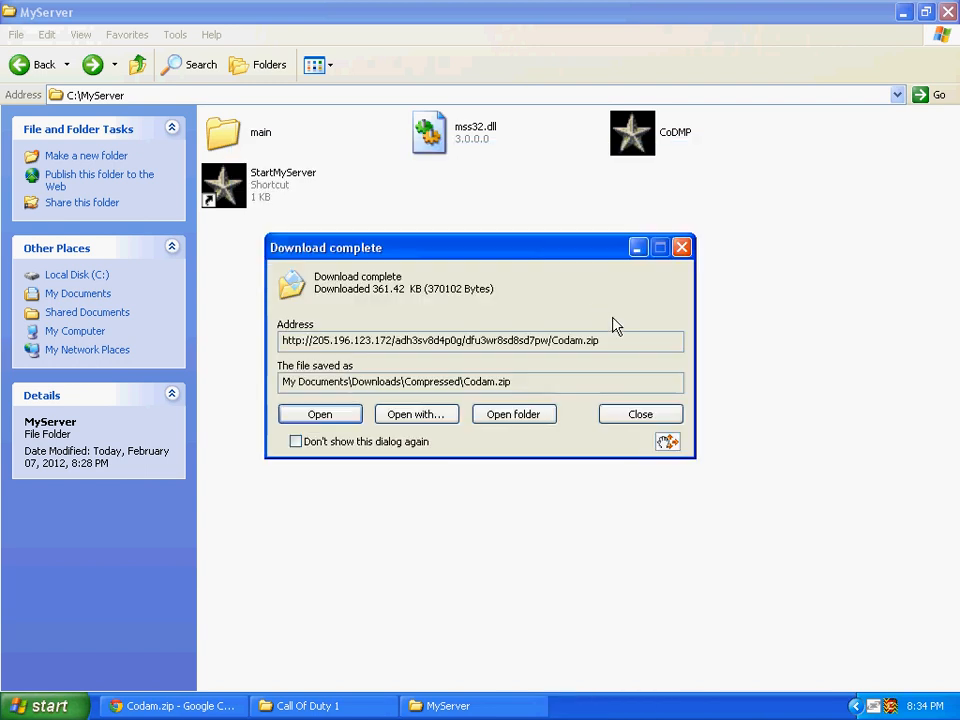
mouse_move(512, 414)
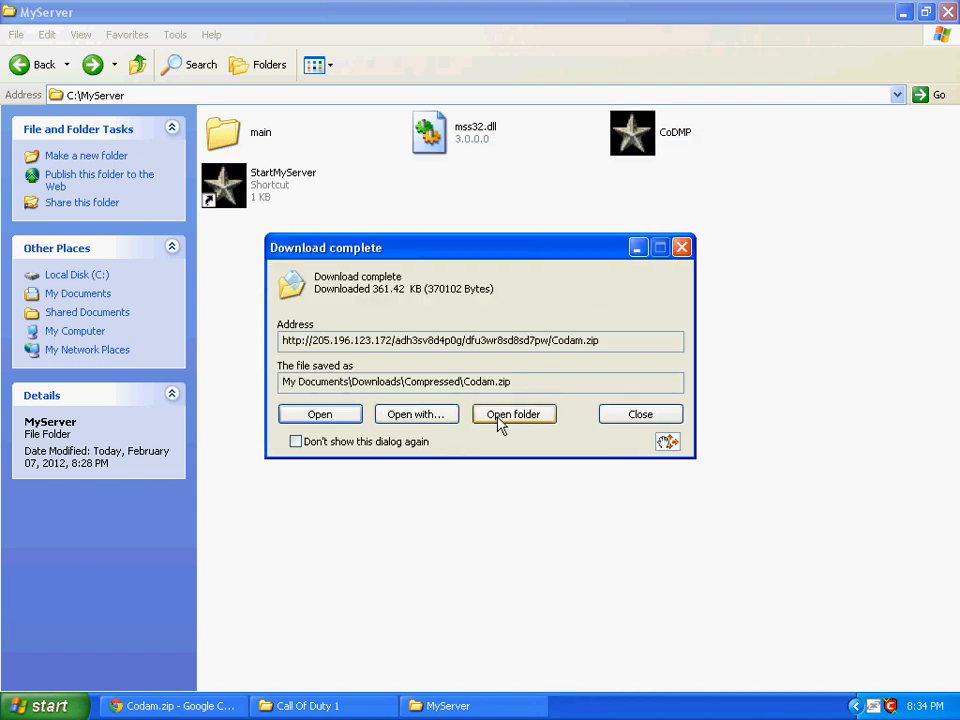
left_click(640, 414)
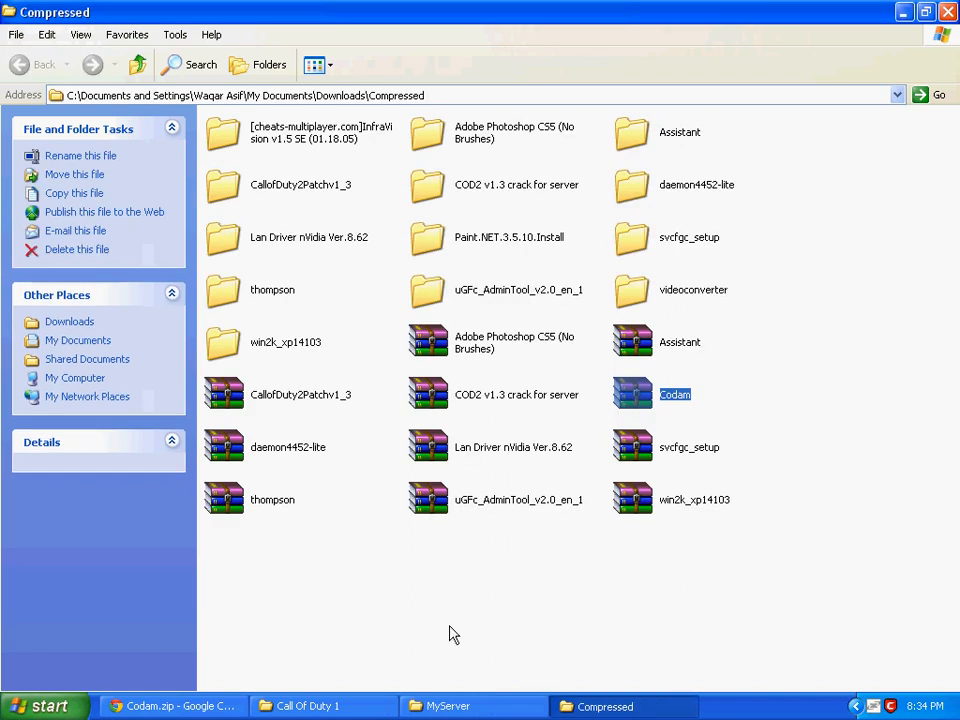
mouse_move(676, 394)
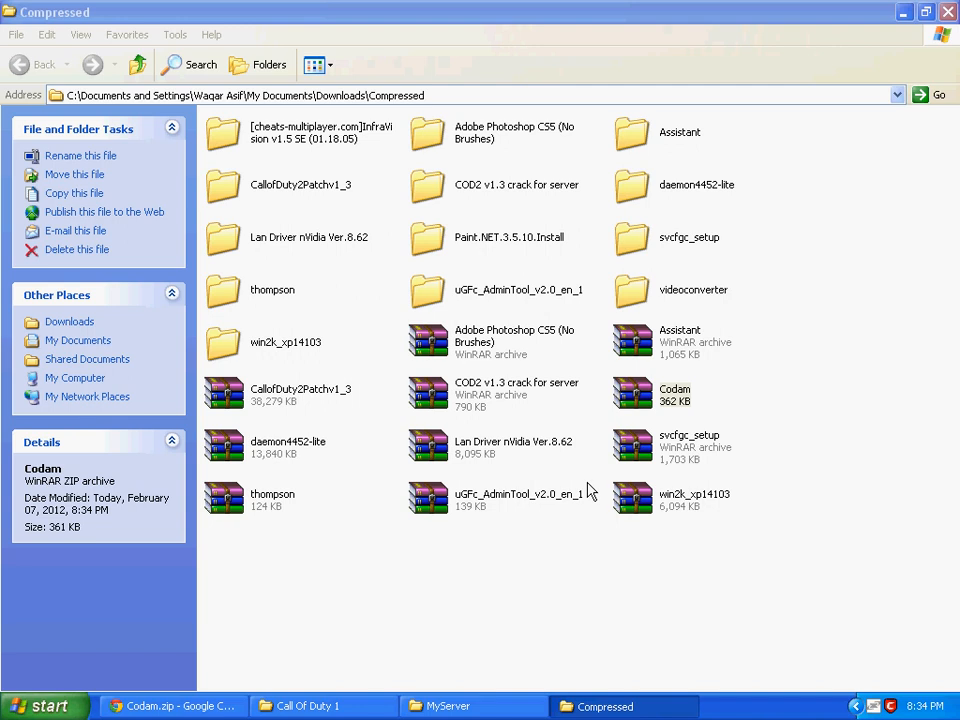
mouse_move(544, 552)
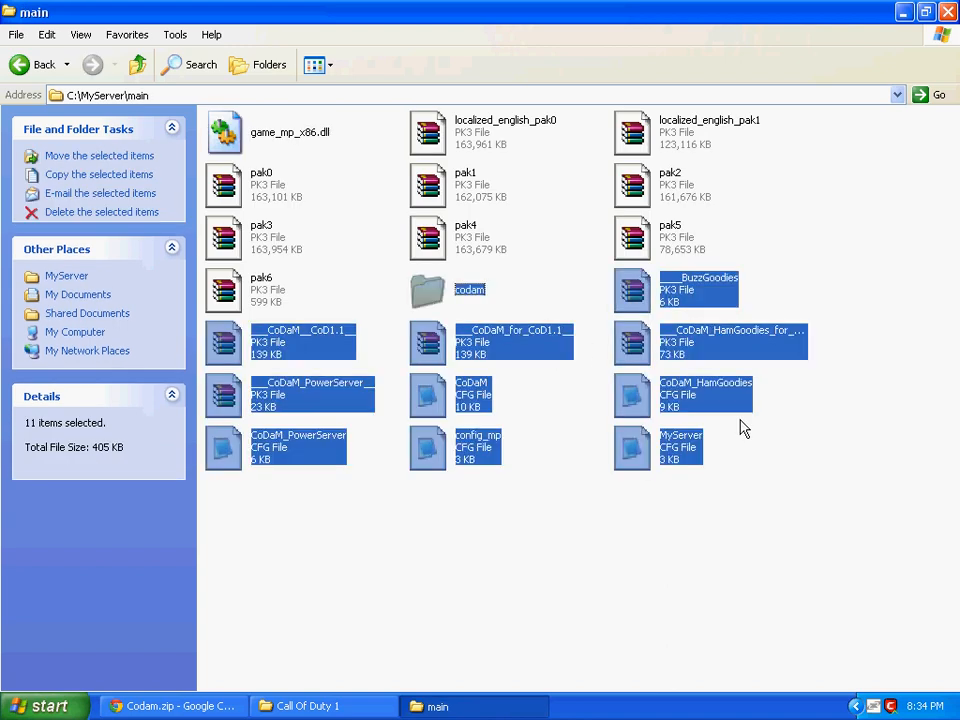
- Extract the Codam archive's pk3 and cfg files into C:\MyServer\main
right_click(744, 428)
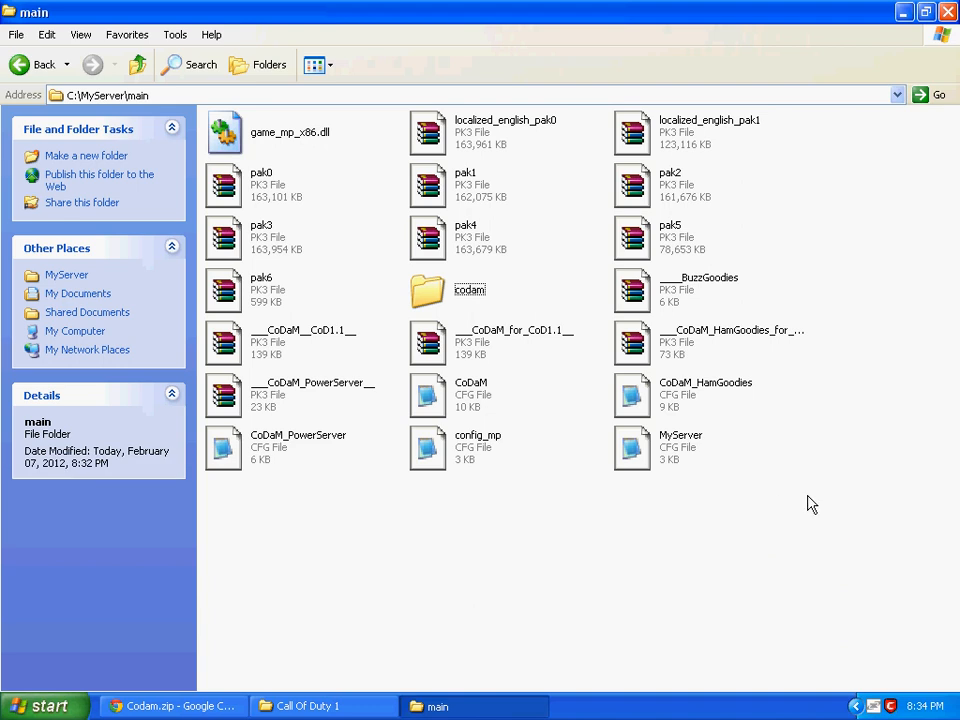
mouse_move(600, 520)
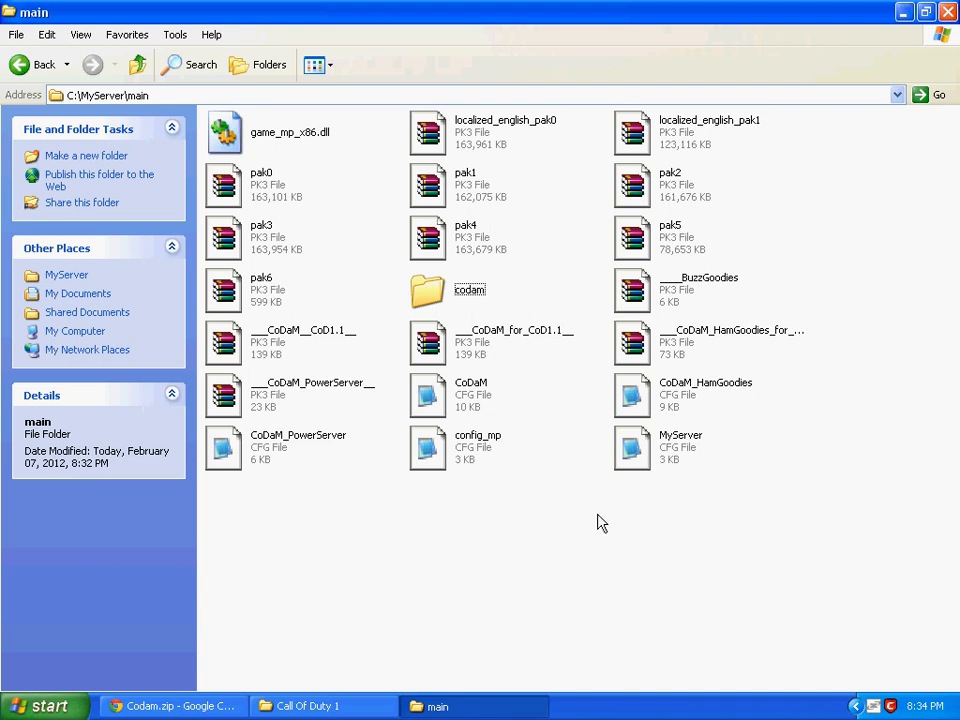
mouse_move(618, 528)
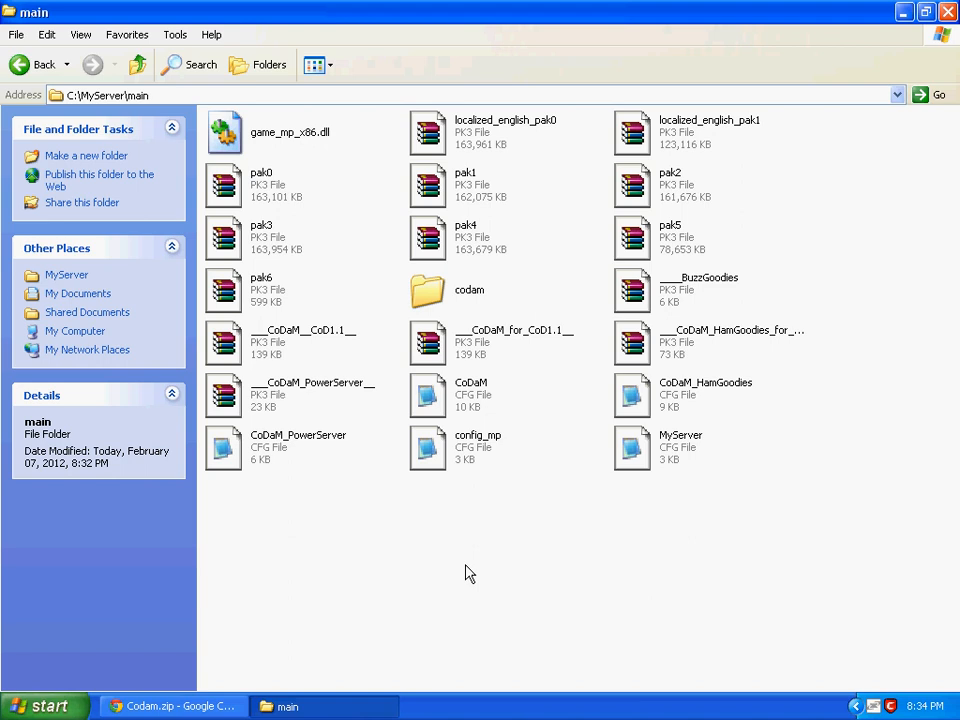
mouse_move(650, 452)
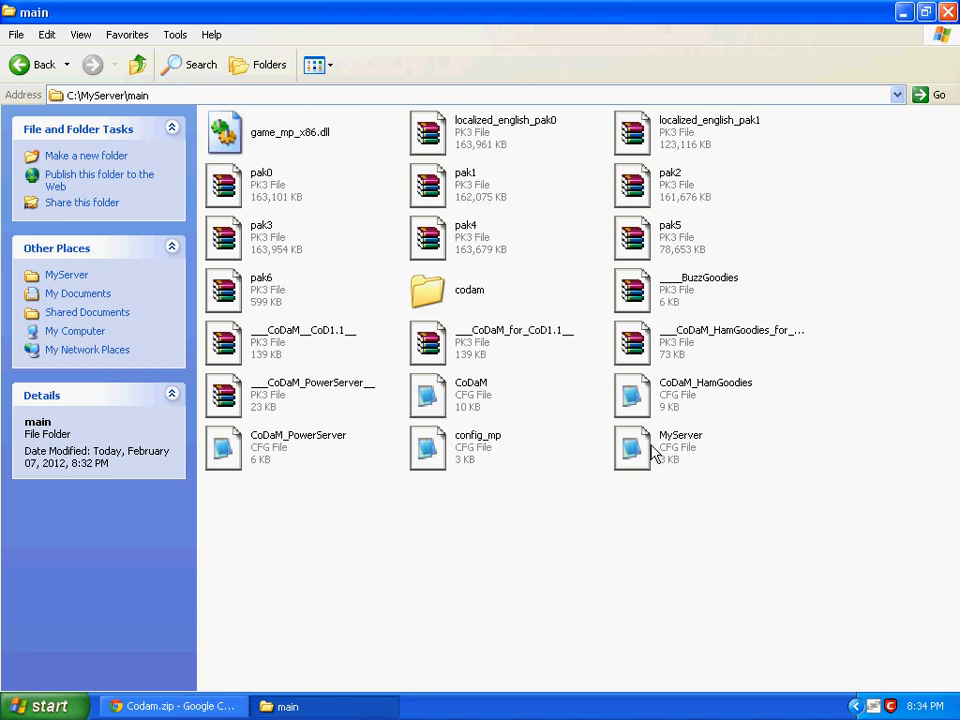
- Set sv_hostname in MyServer.cfg to "Waqar Servers" in place of the coloured name
double_click(632, 448)
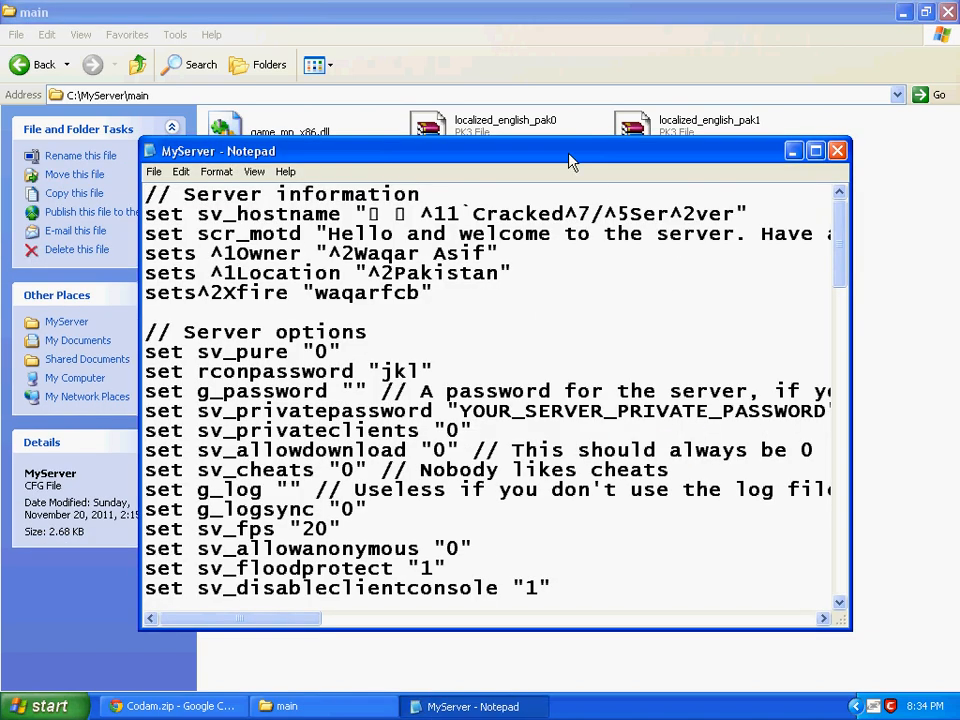
left_click(814, 150)
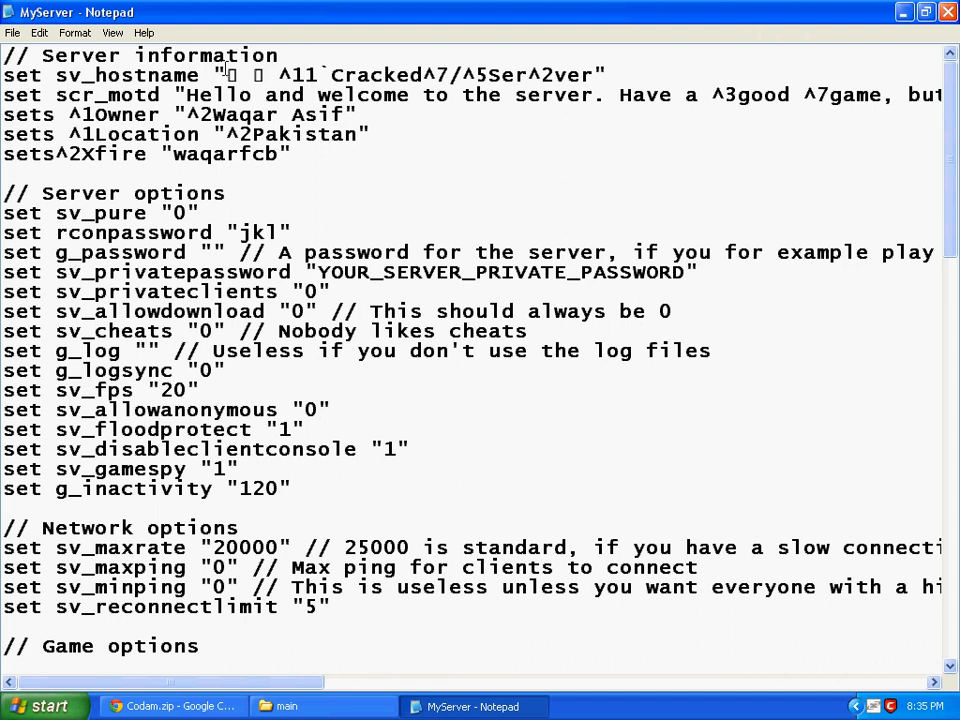
left_click_drag(380, 74, 592, 74)
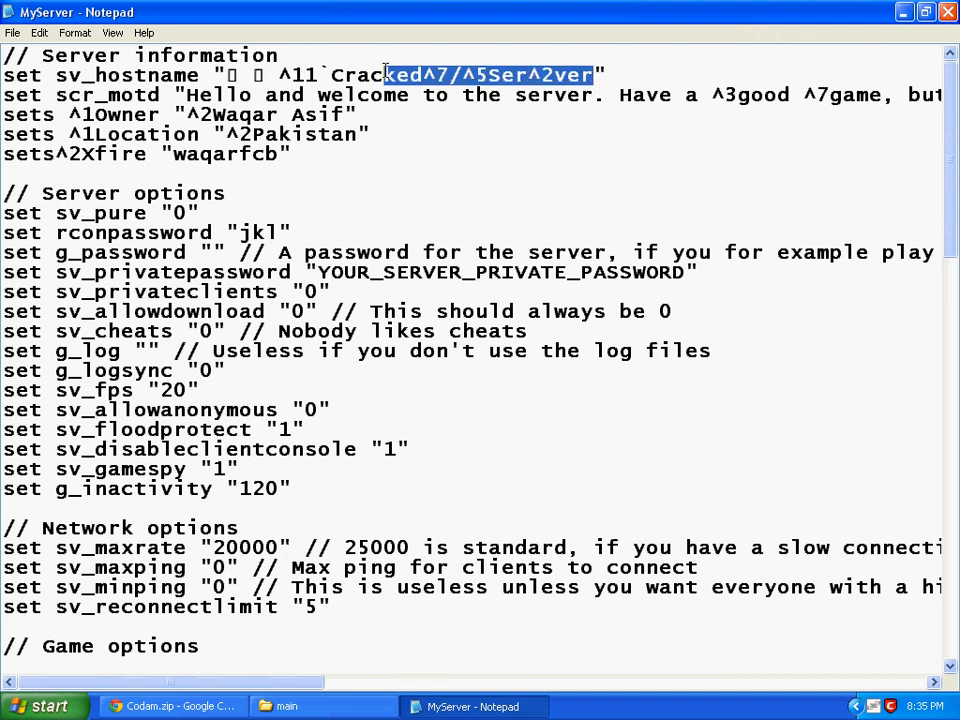
key("Delete")
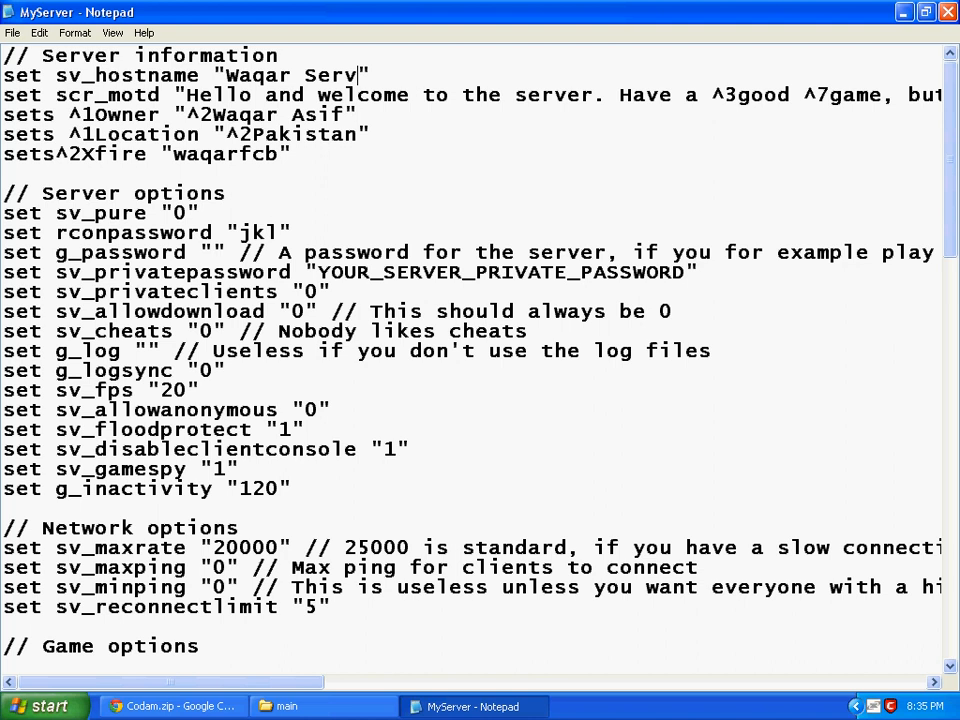
type("ers")
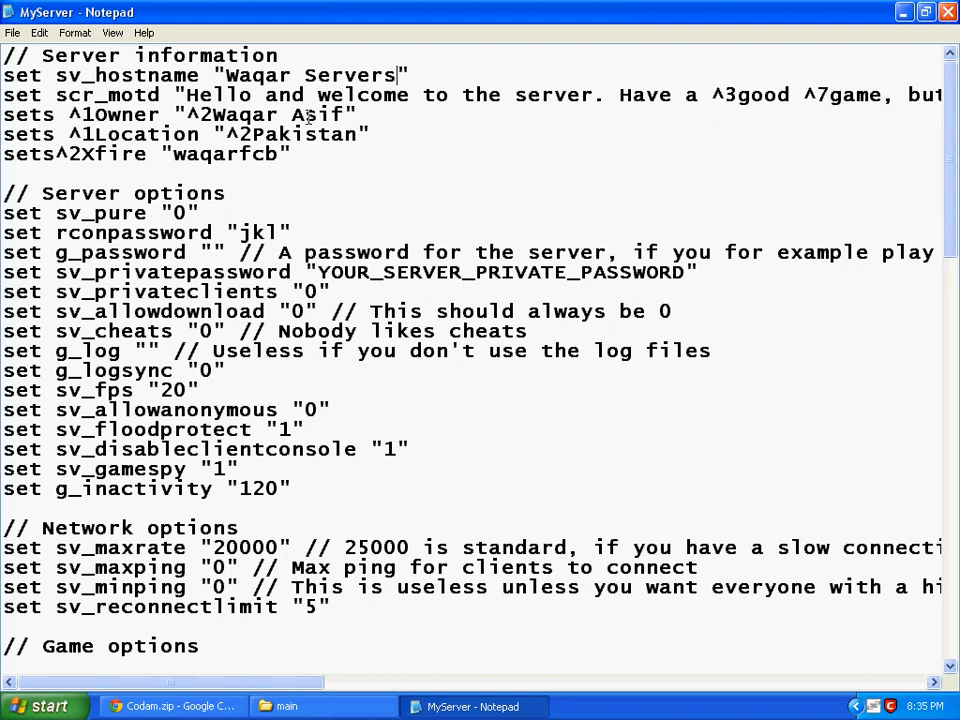
mouse_move(310, 114)
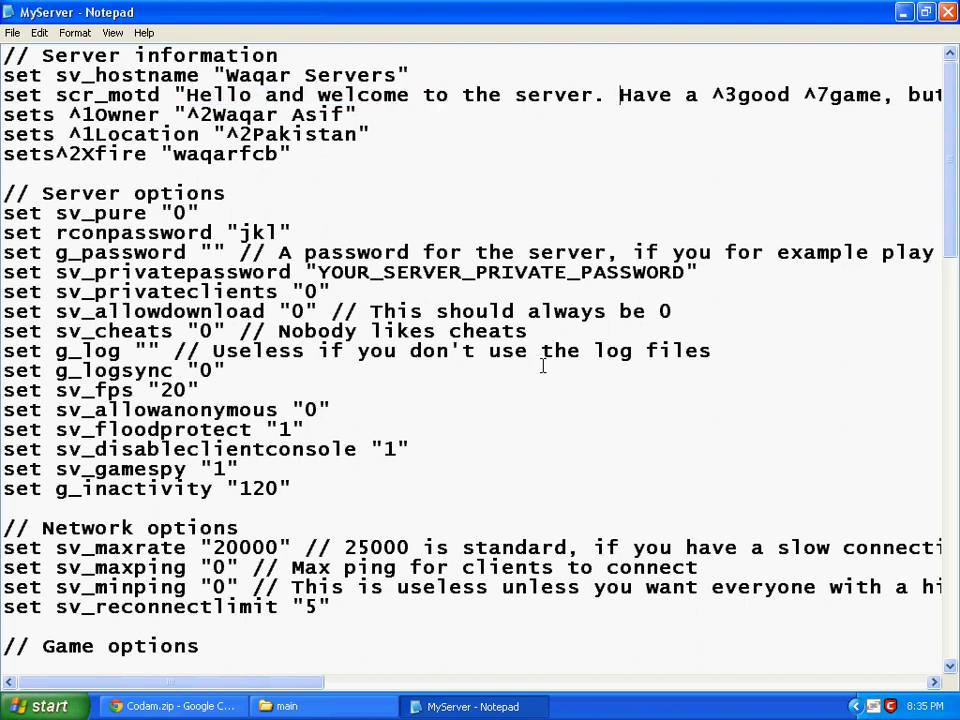
mouse_move(196, 672)
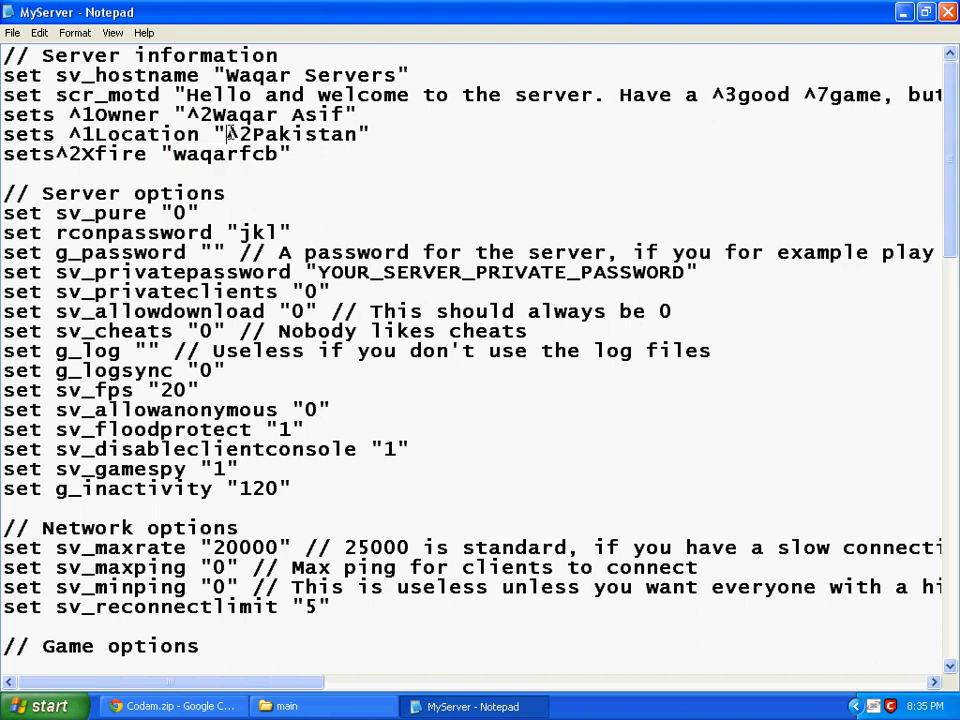
- Scroll through the remaining server options in the config file
scroll("down", 3)
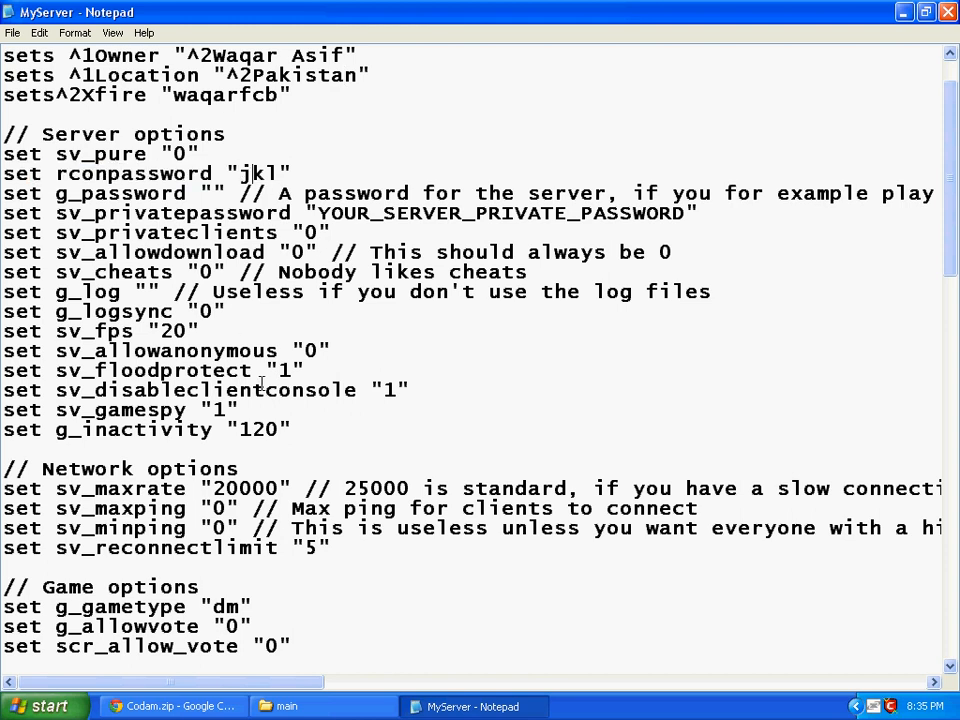
scroll("down", 3)
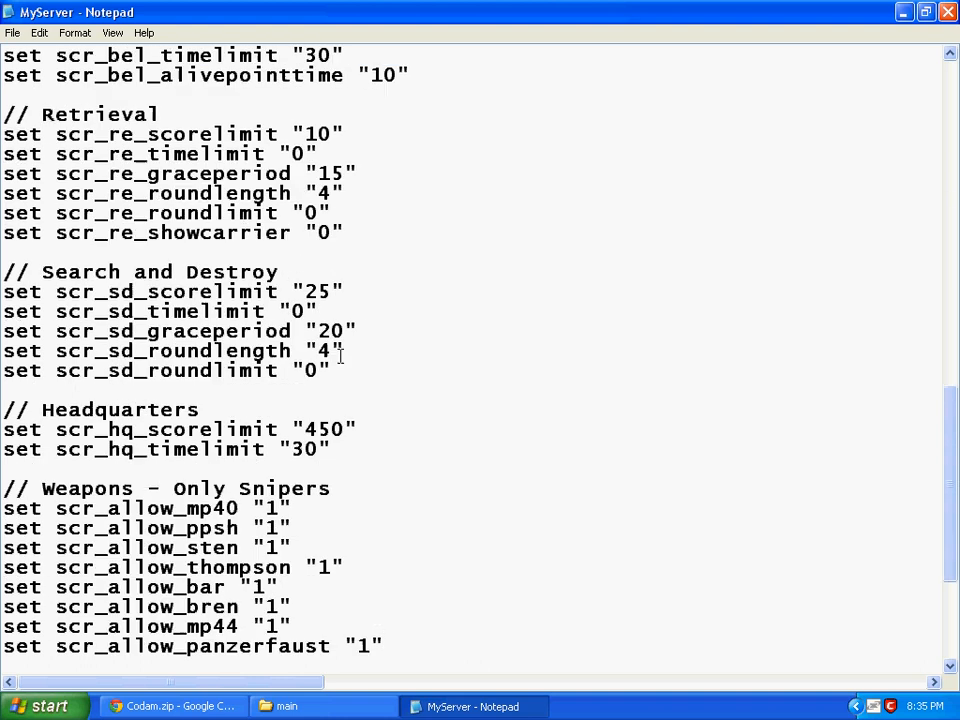
scroll("down", 3)
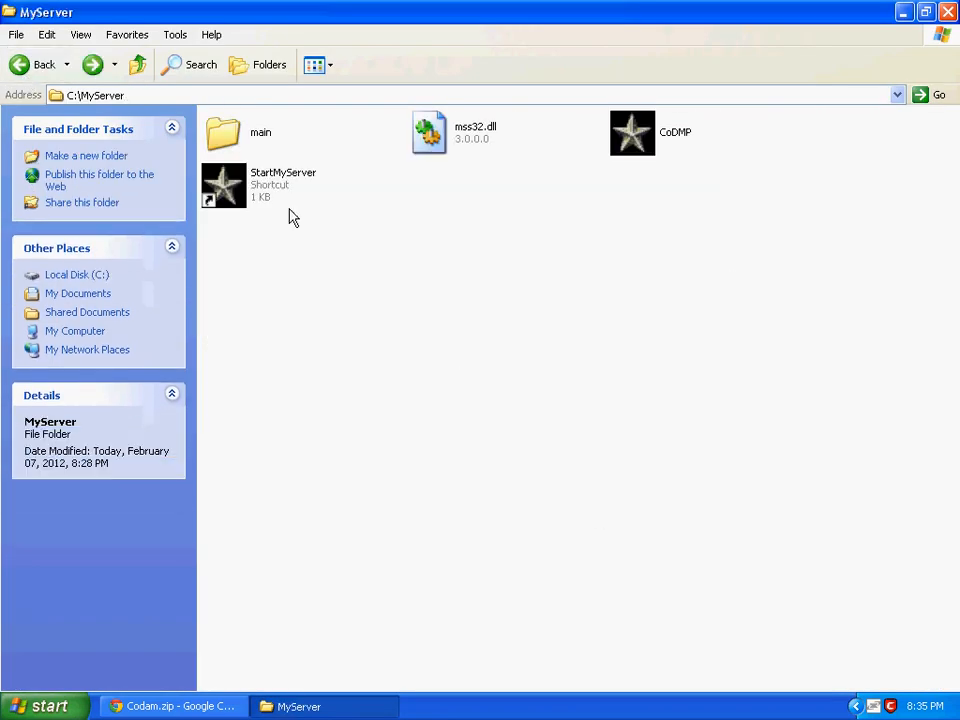
- Launch StartMyServer and confirm the prompt so the CoD Console starts up
left_click(224, 184)
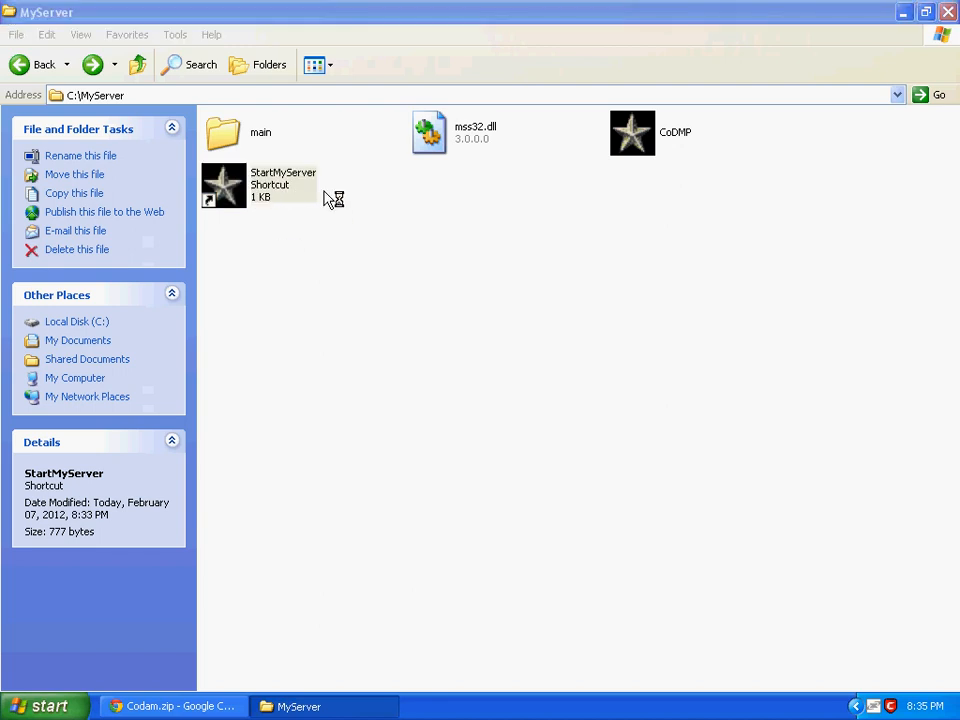
mouse_move(252, 200)
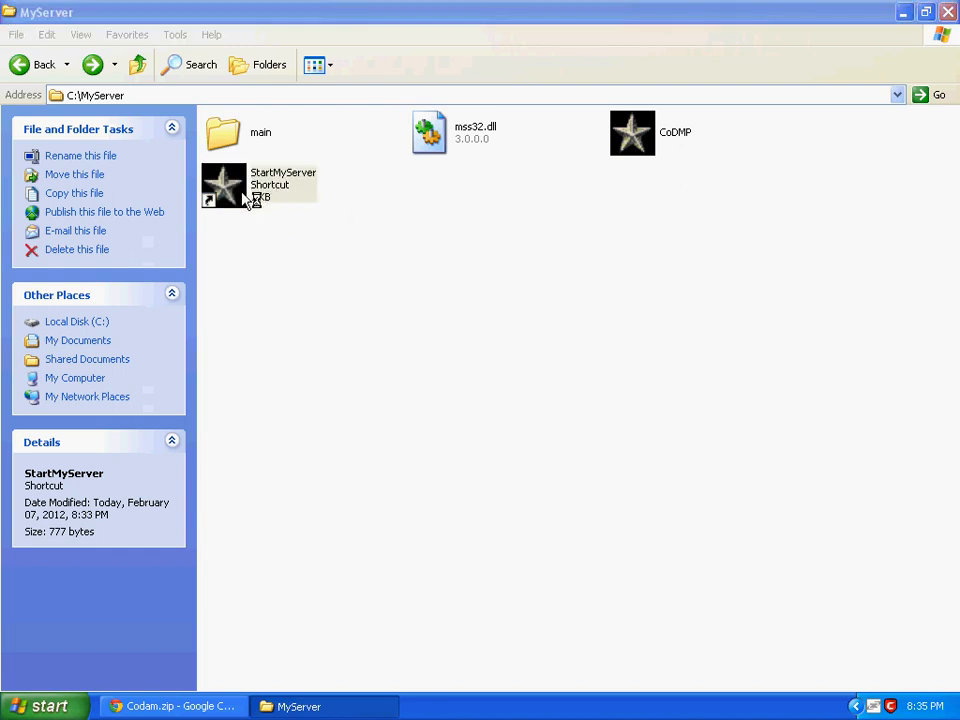
double_click(224, 184)
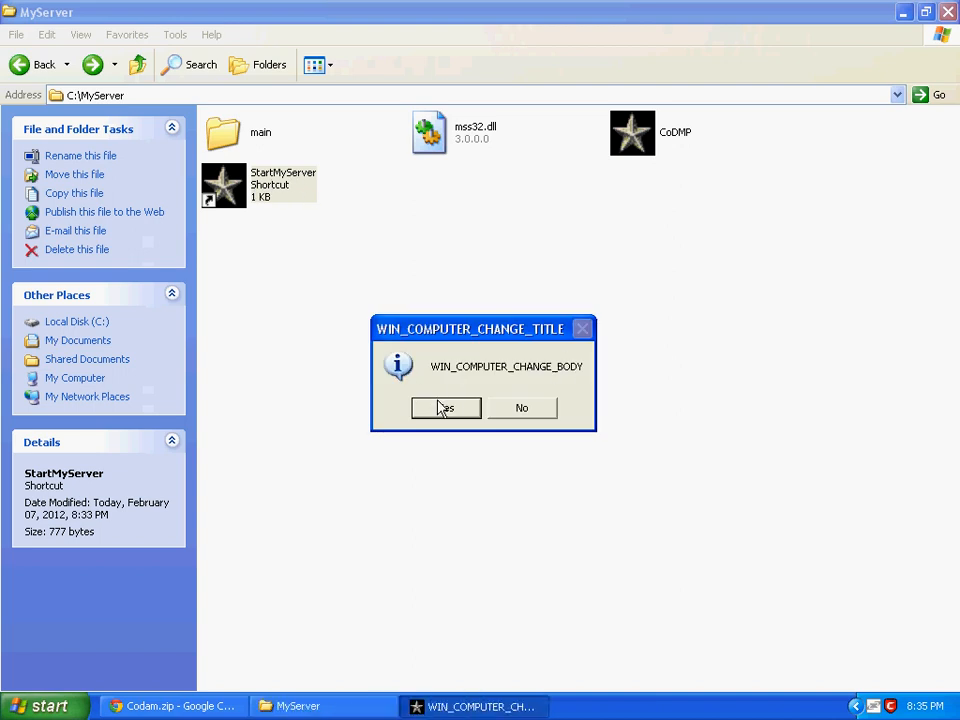
left_click(446, 408)
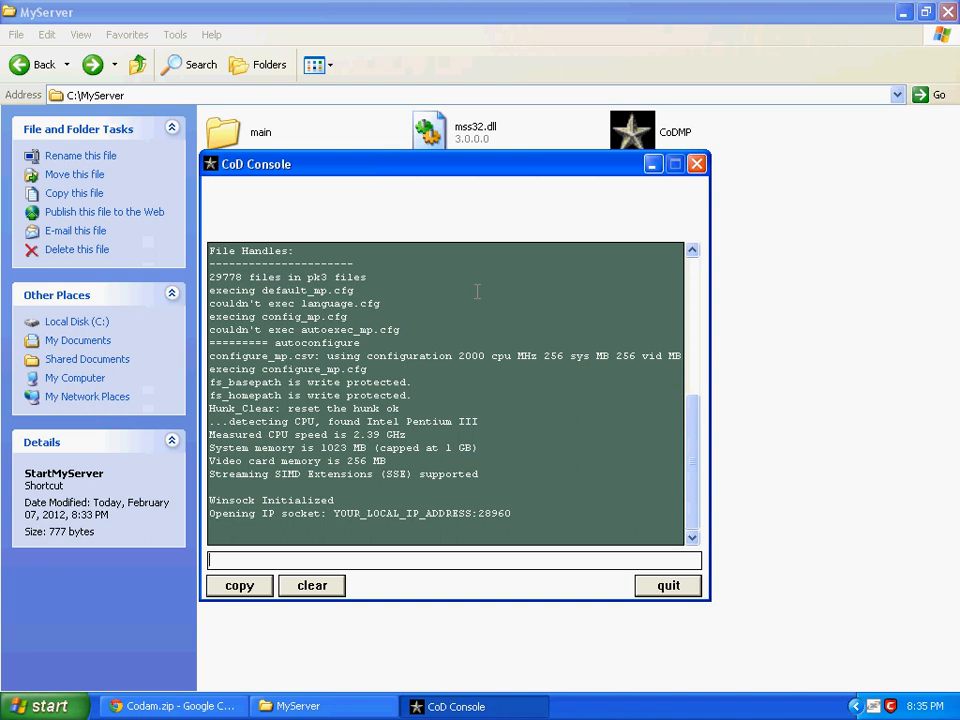